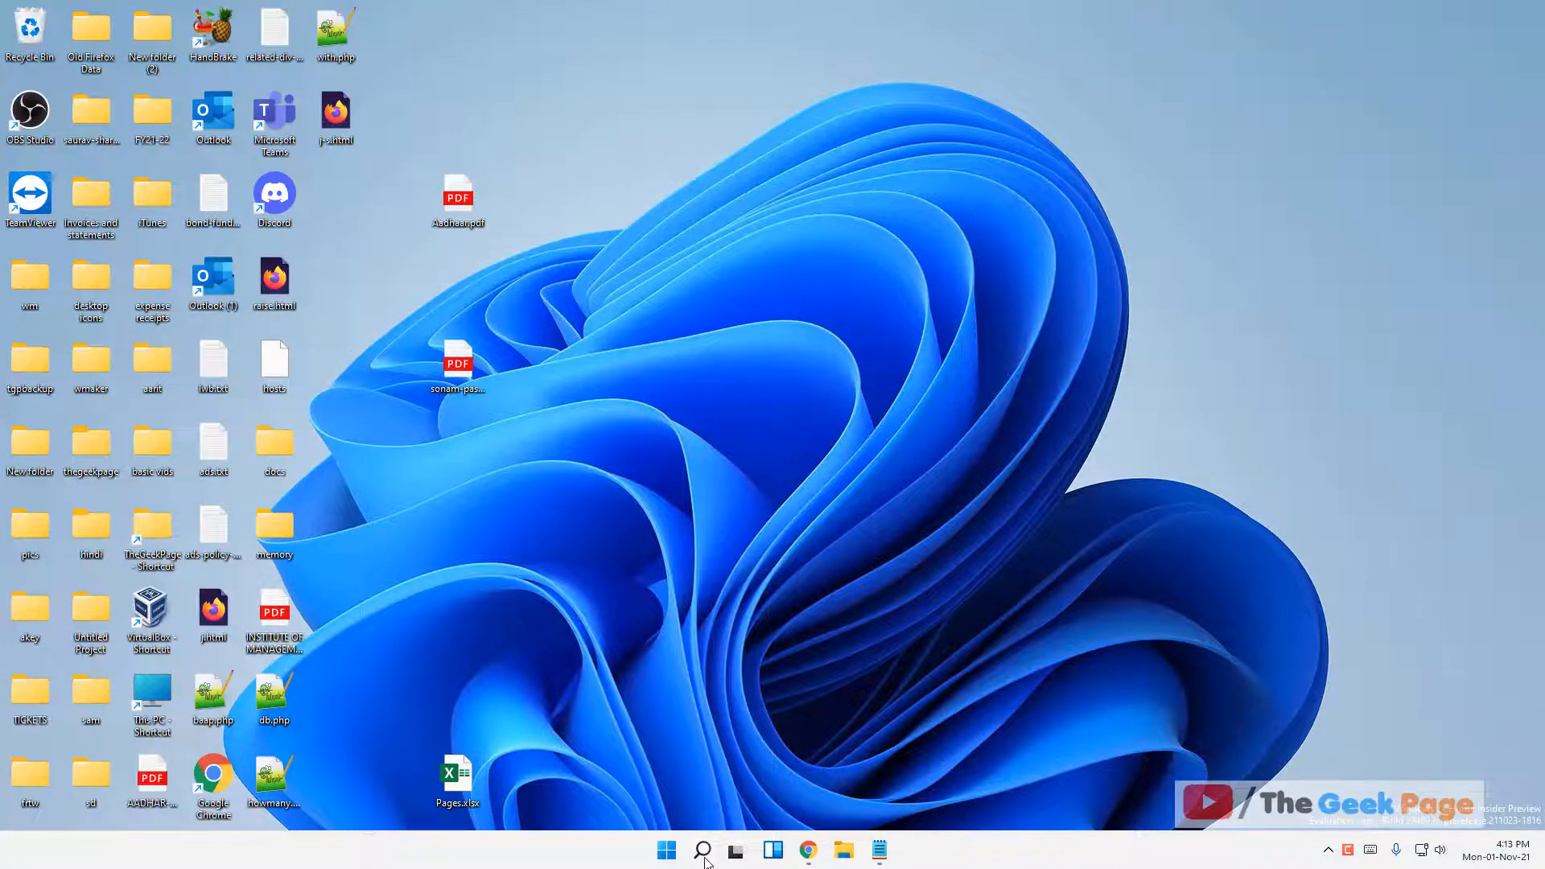
Search Windows for main.cpl to surface the Mouse control panel item
text(ma)
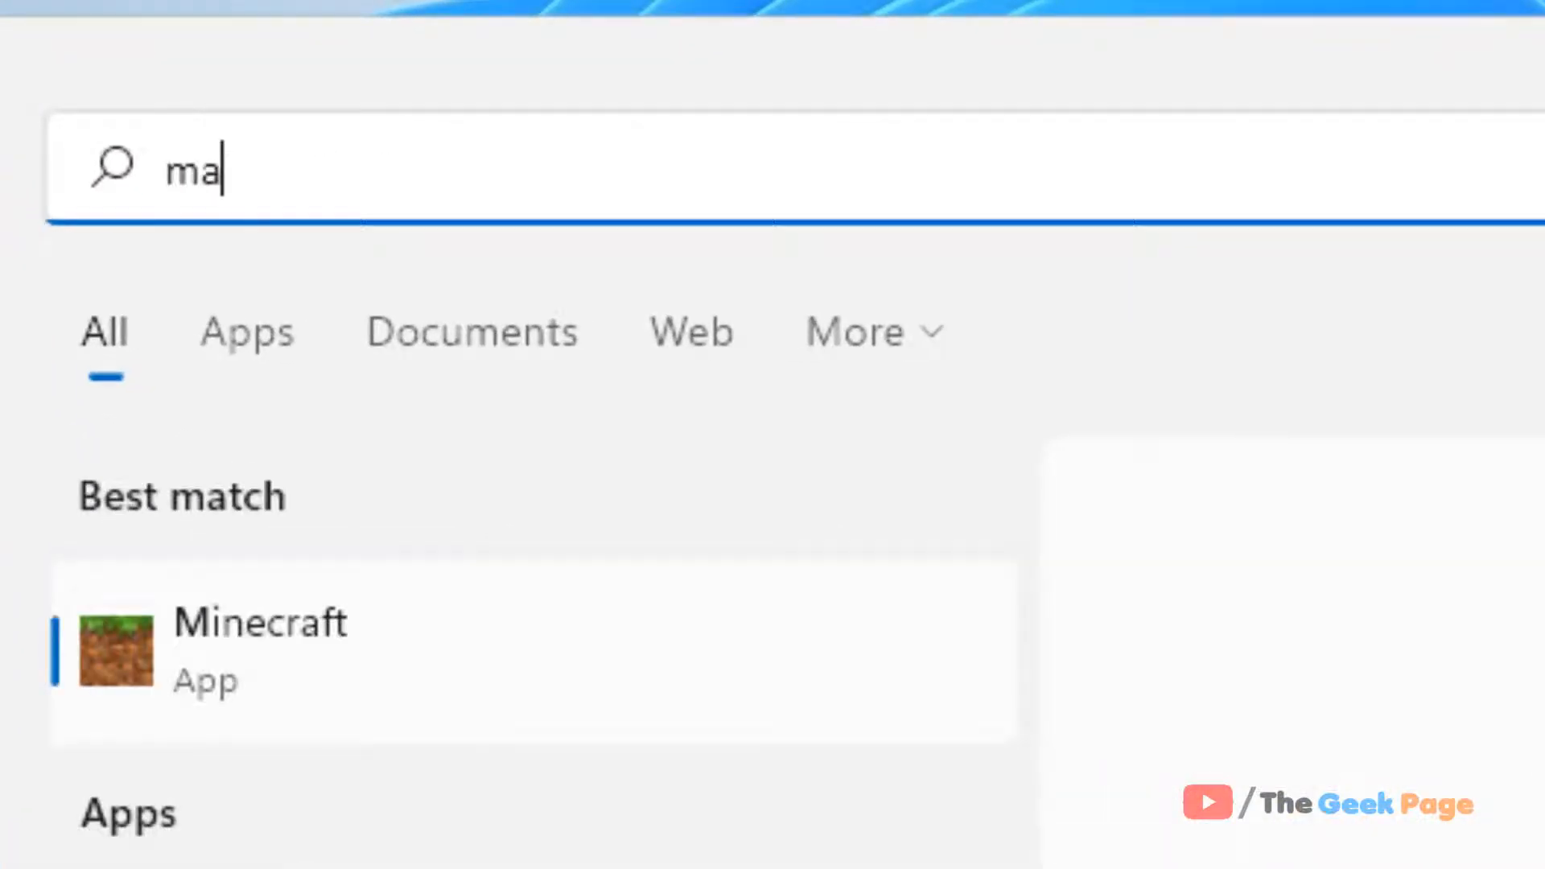
text(in.cpl)
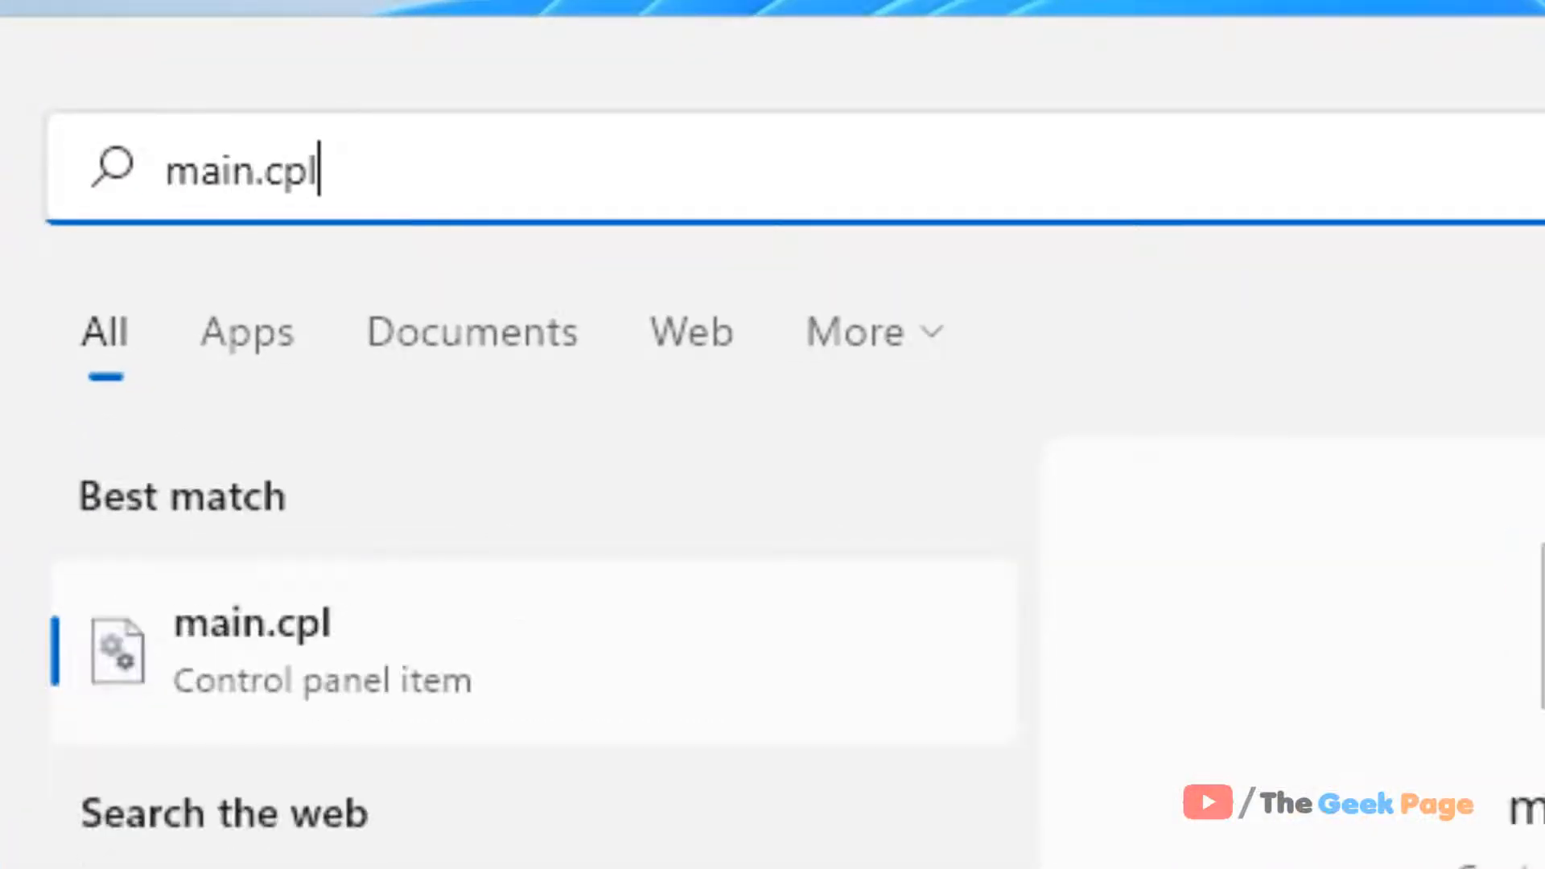
Launch Mouse Properties from the main.cpl search result
click(251, 650)
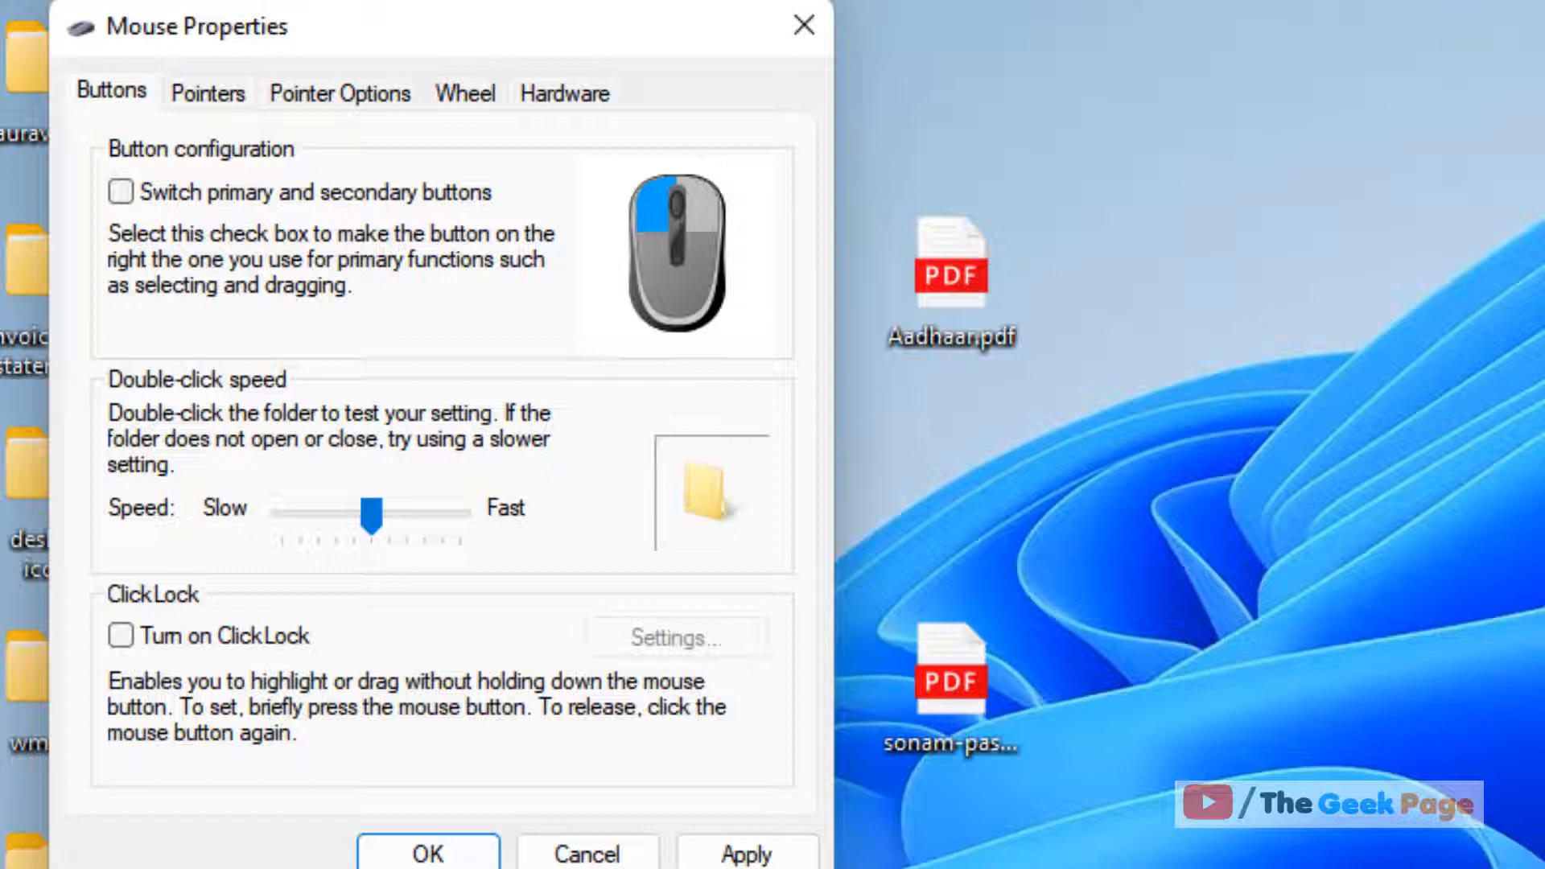
mouse_move(280, 570)
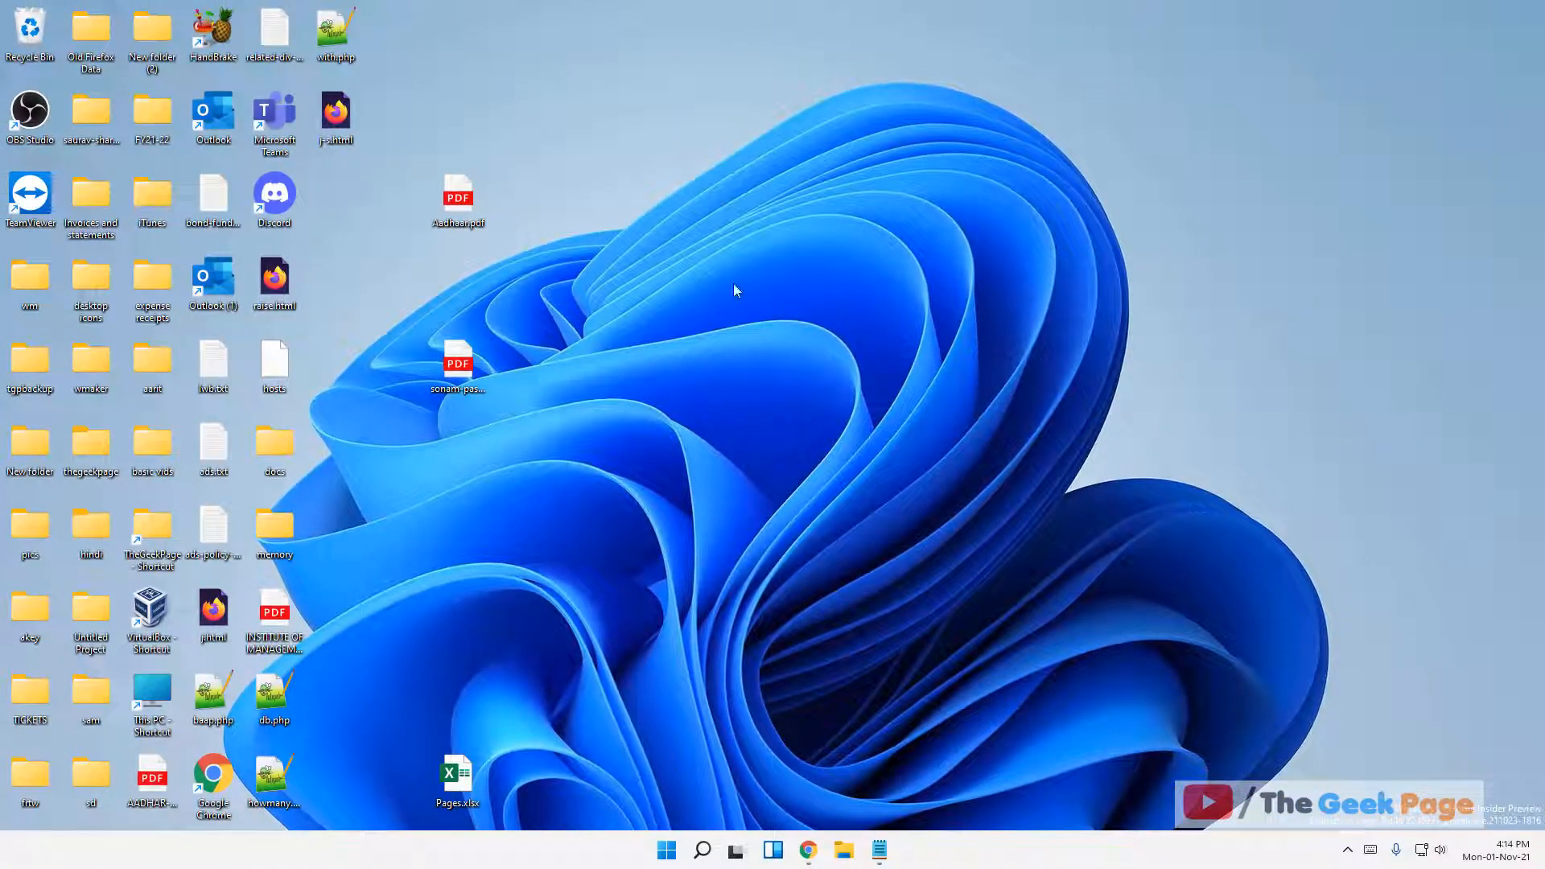
Search Windows for 'device manager'
click(703, 850)
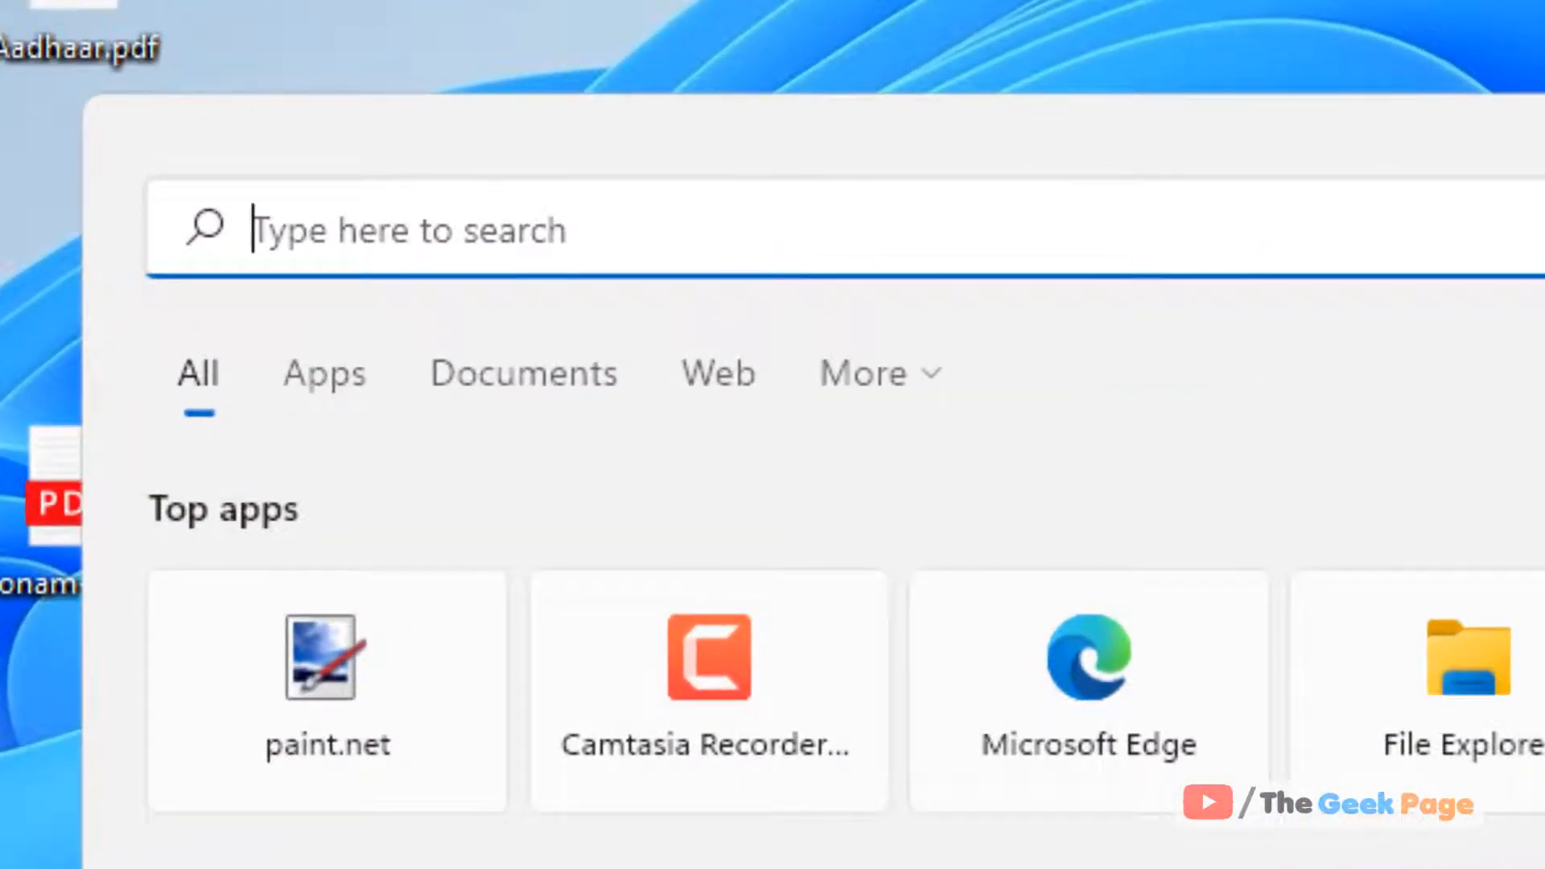
text(device Manager)
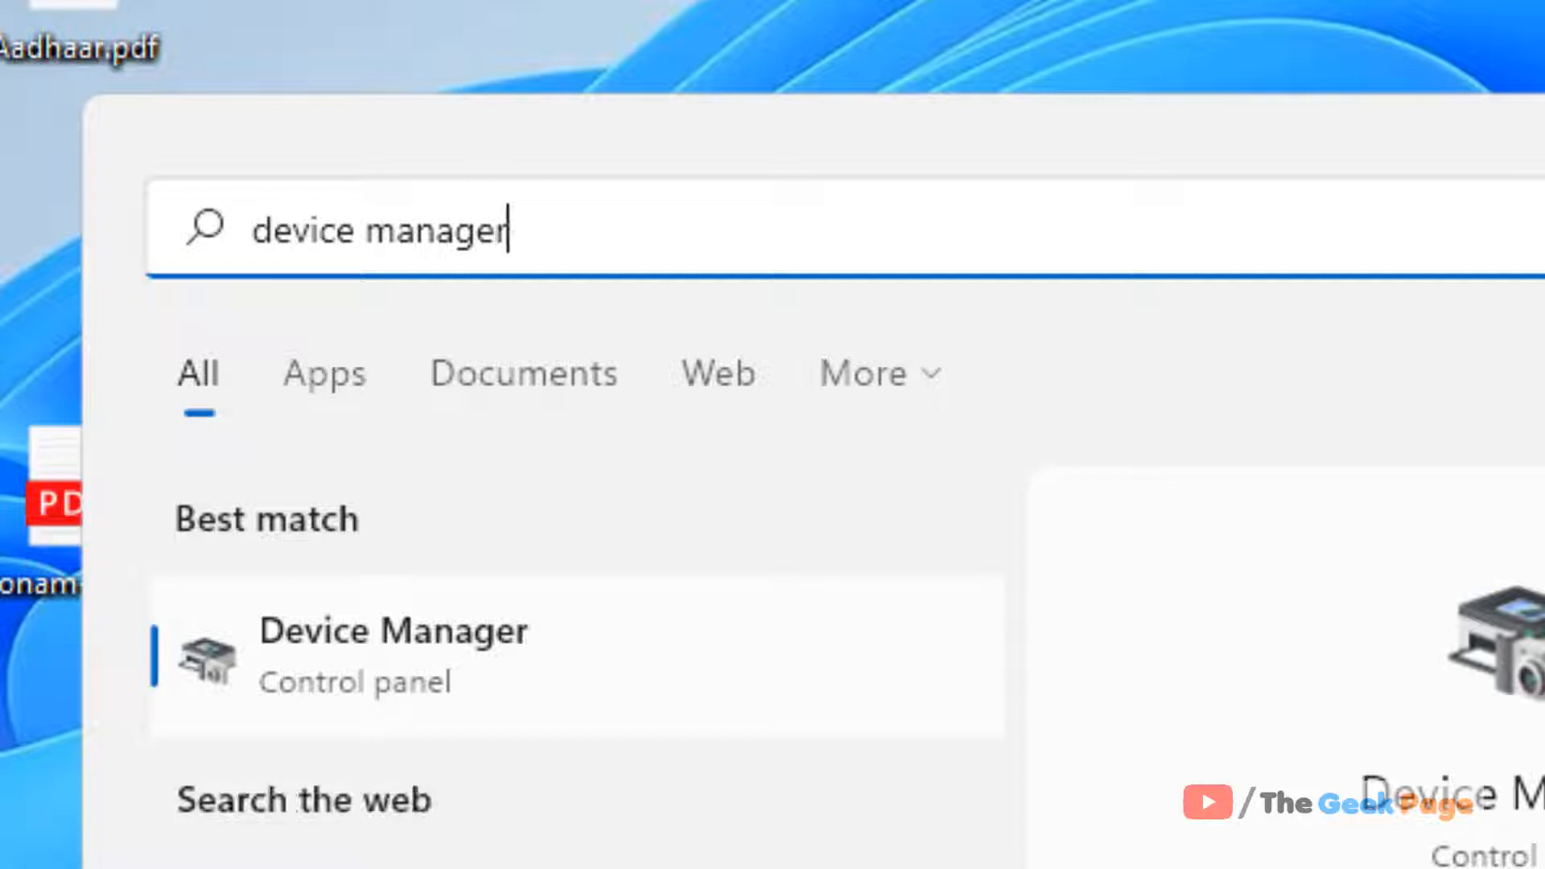
mouse_move(536, 686)
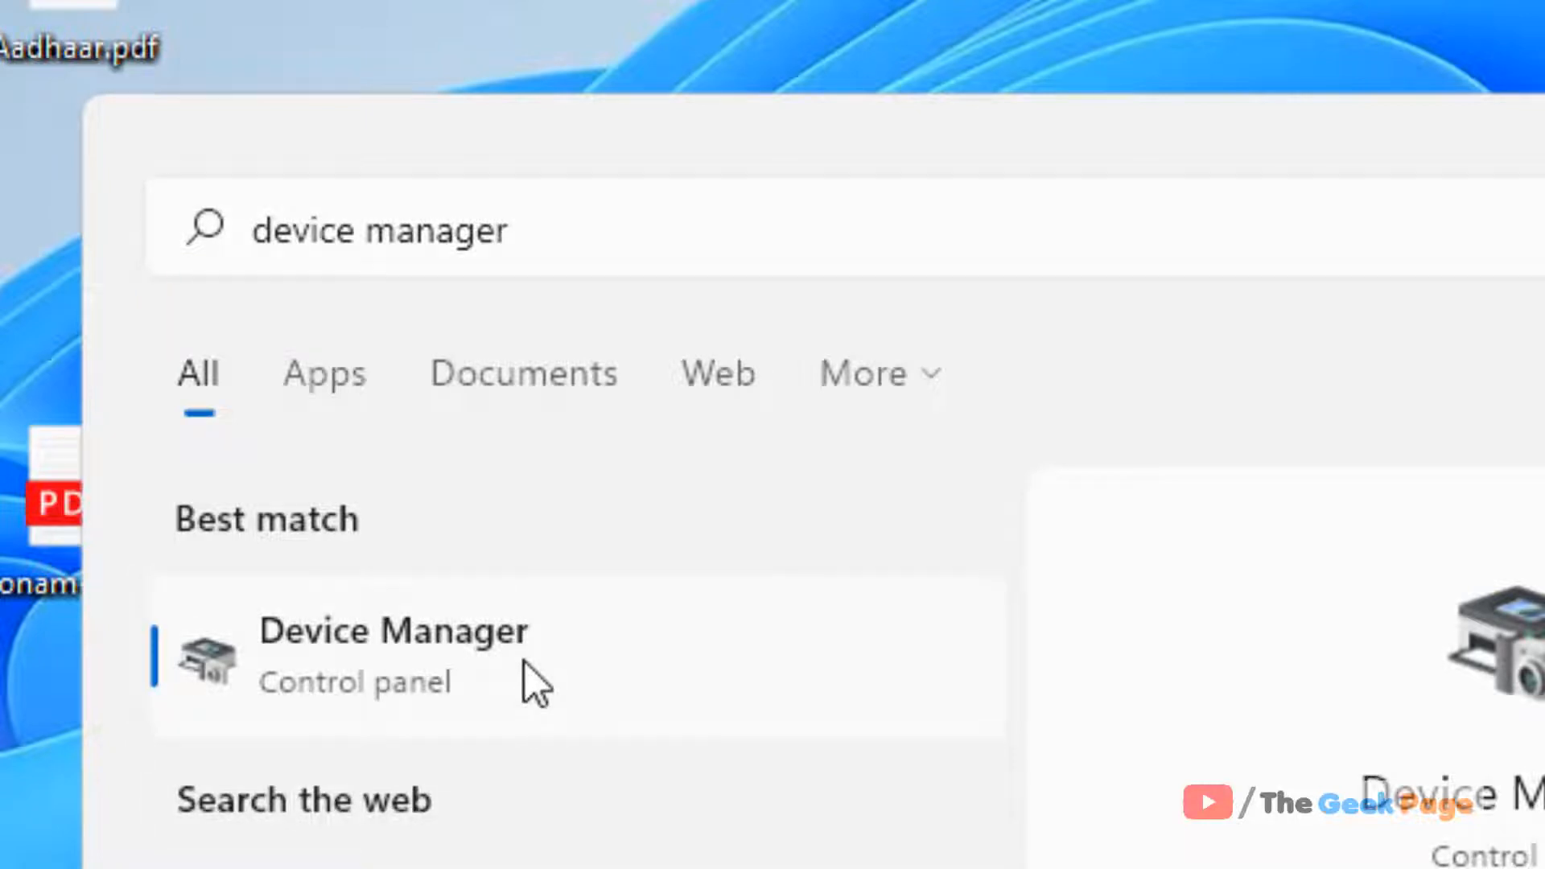
Launch Device Manager and expand the Universal Serial Bus controllers category
click(393, 655)
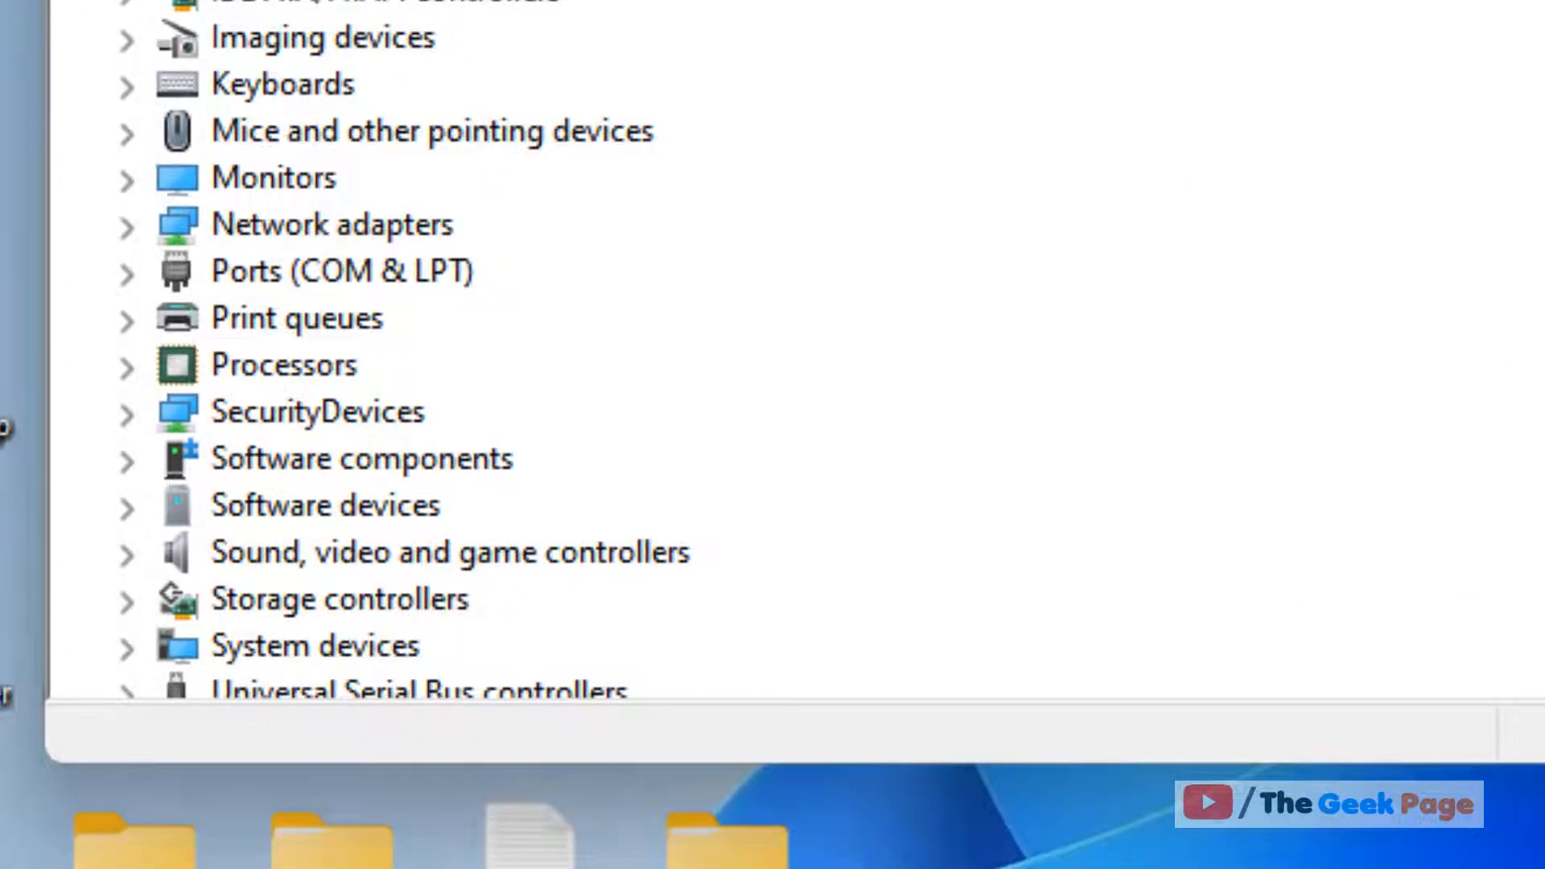
scroll(down, 3)
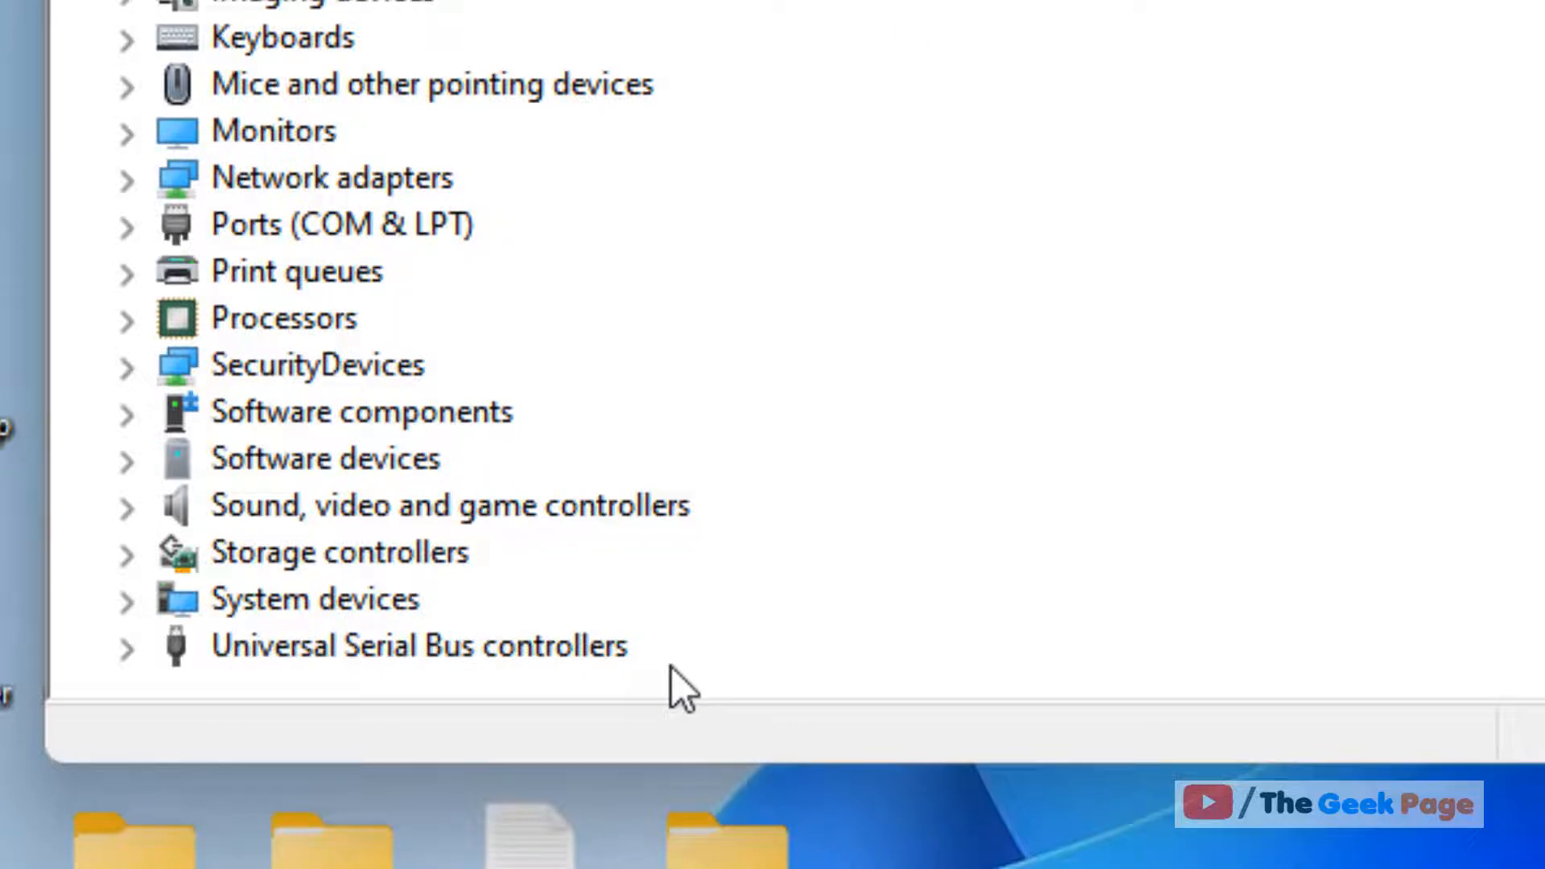
mouse_move(463, 679)
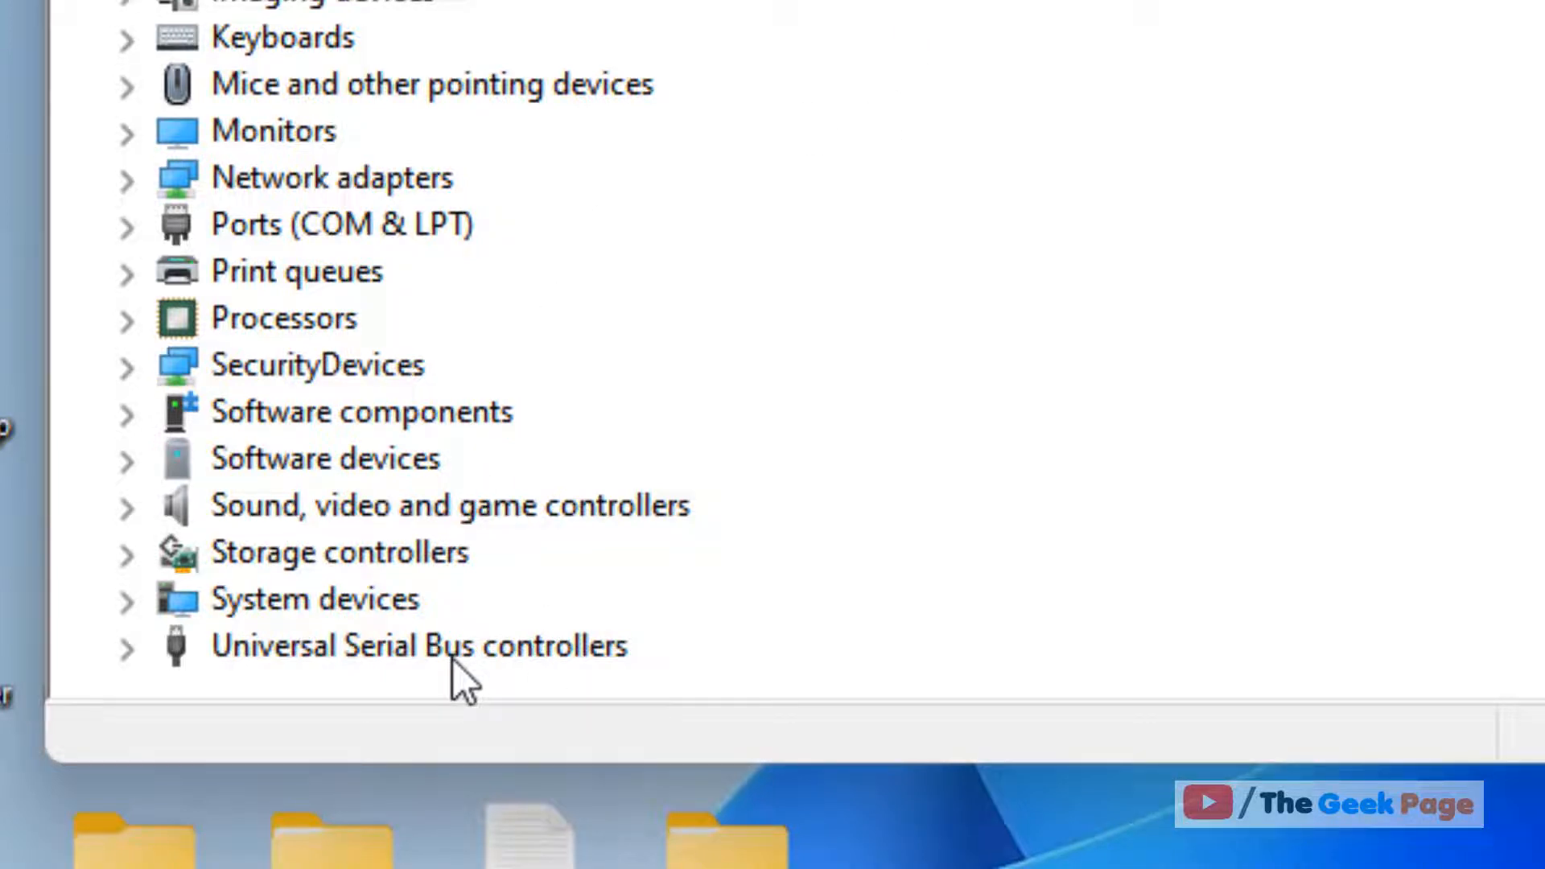
mouse_move(404, 679)
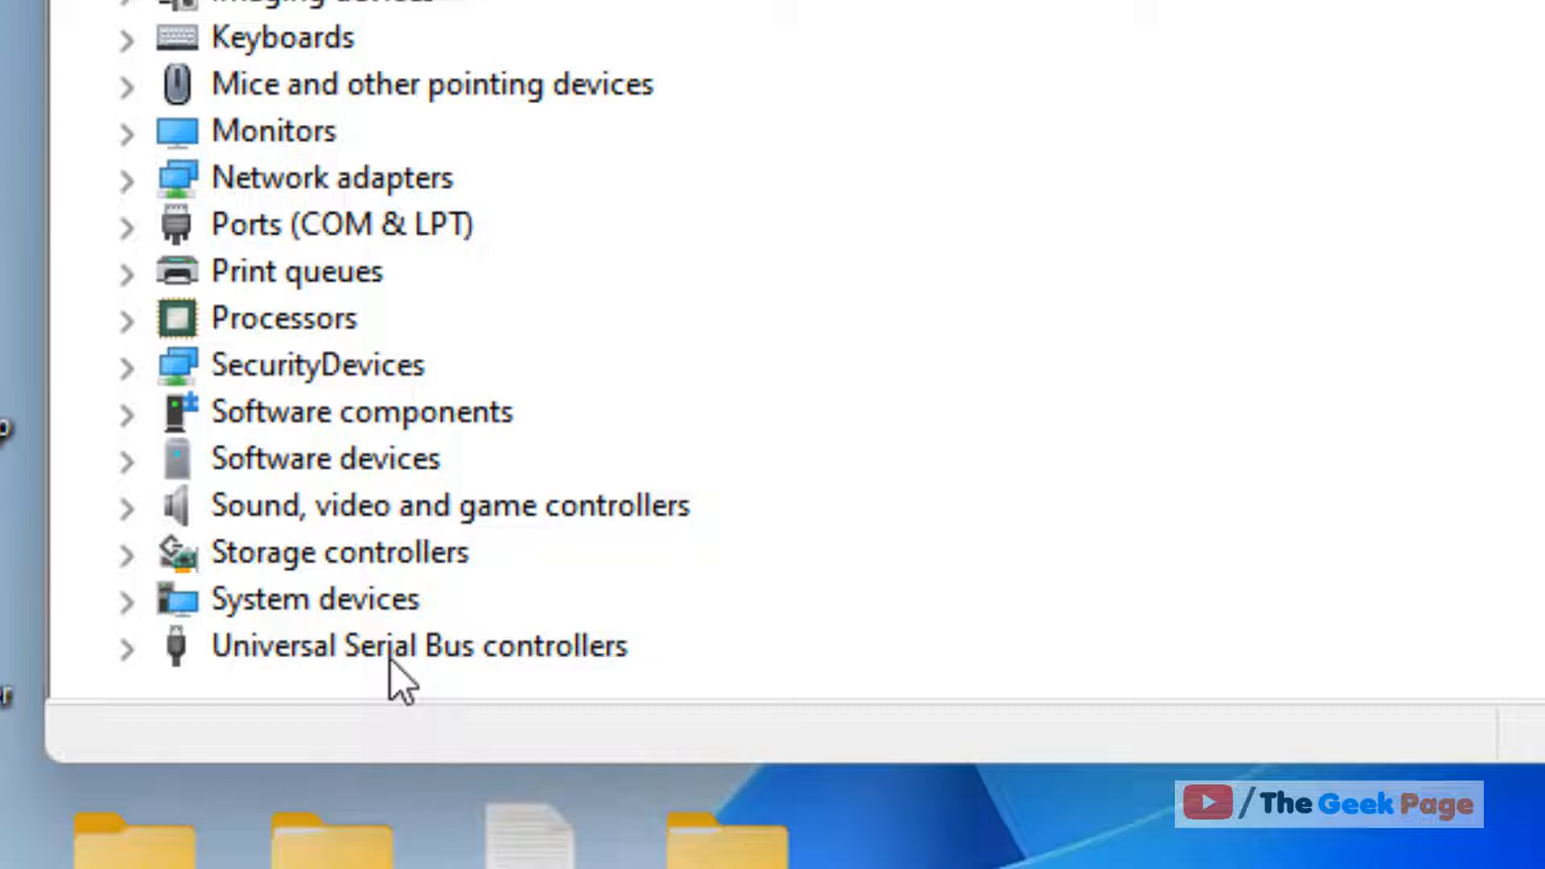
click(125, 648)
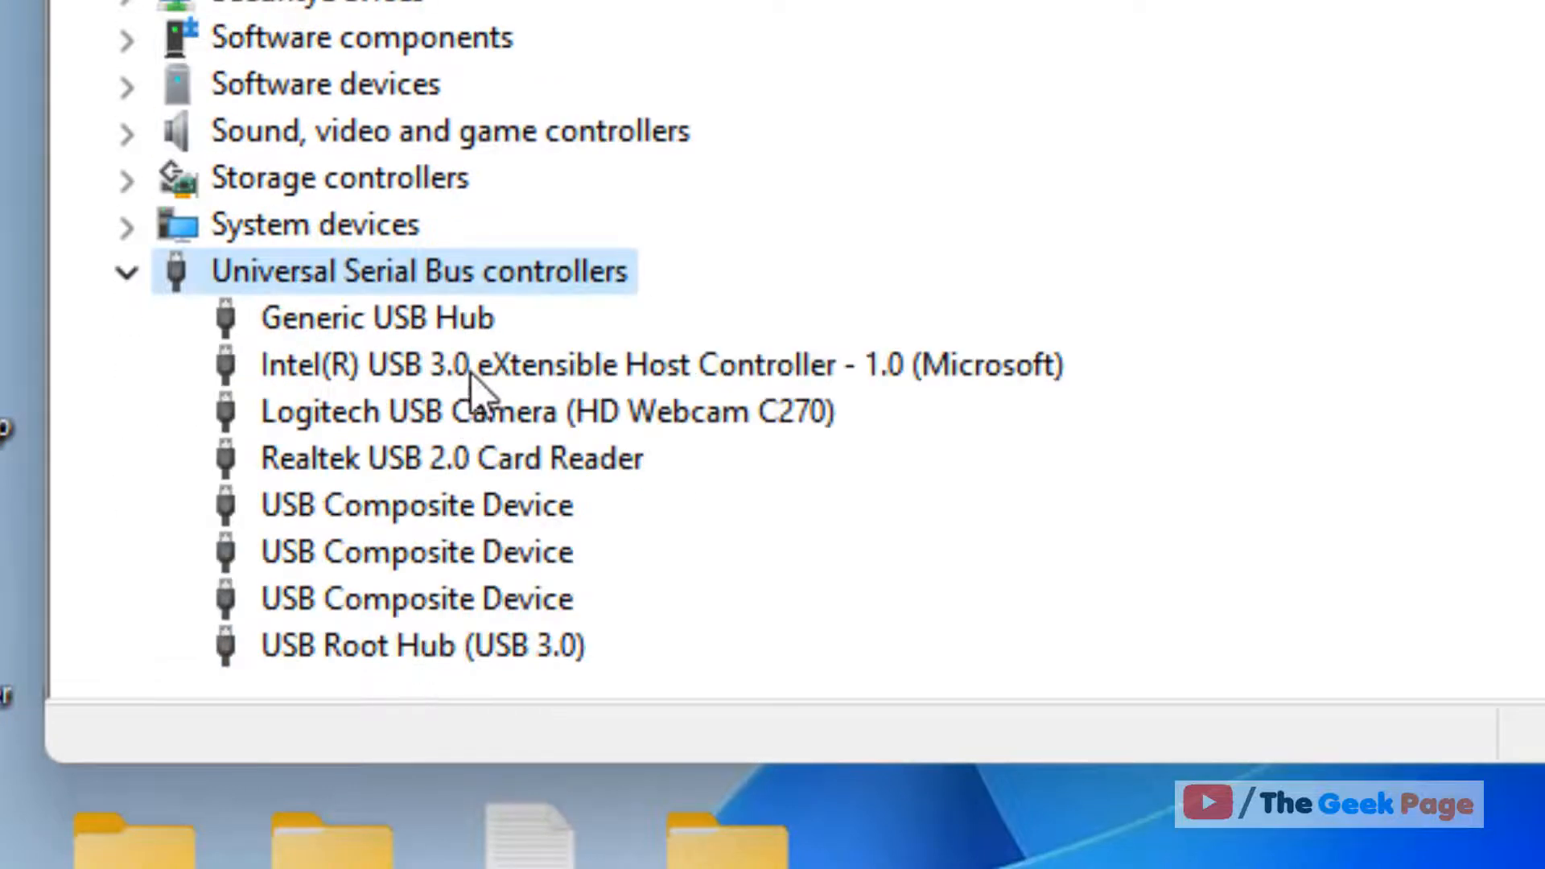
mouse_move(682, 598)
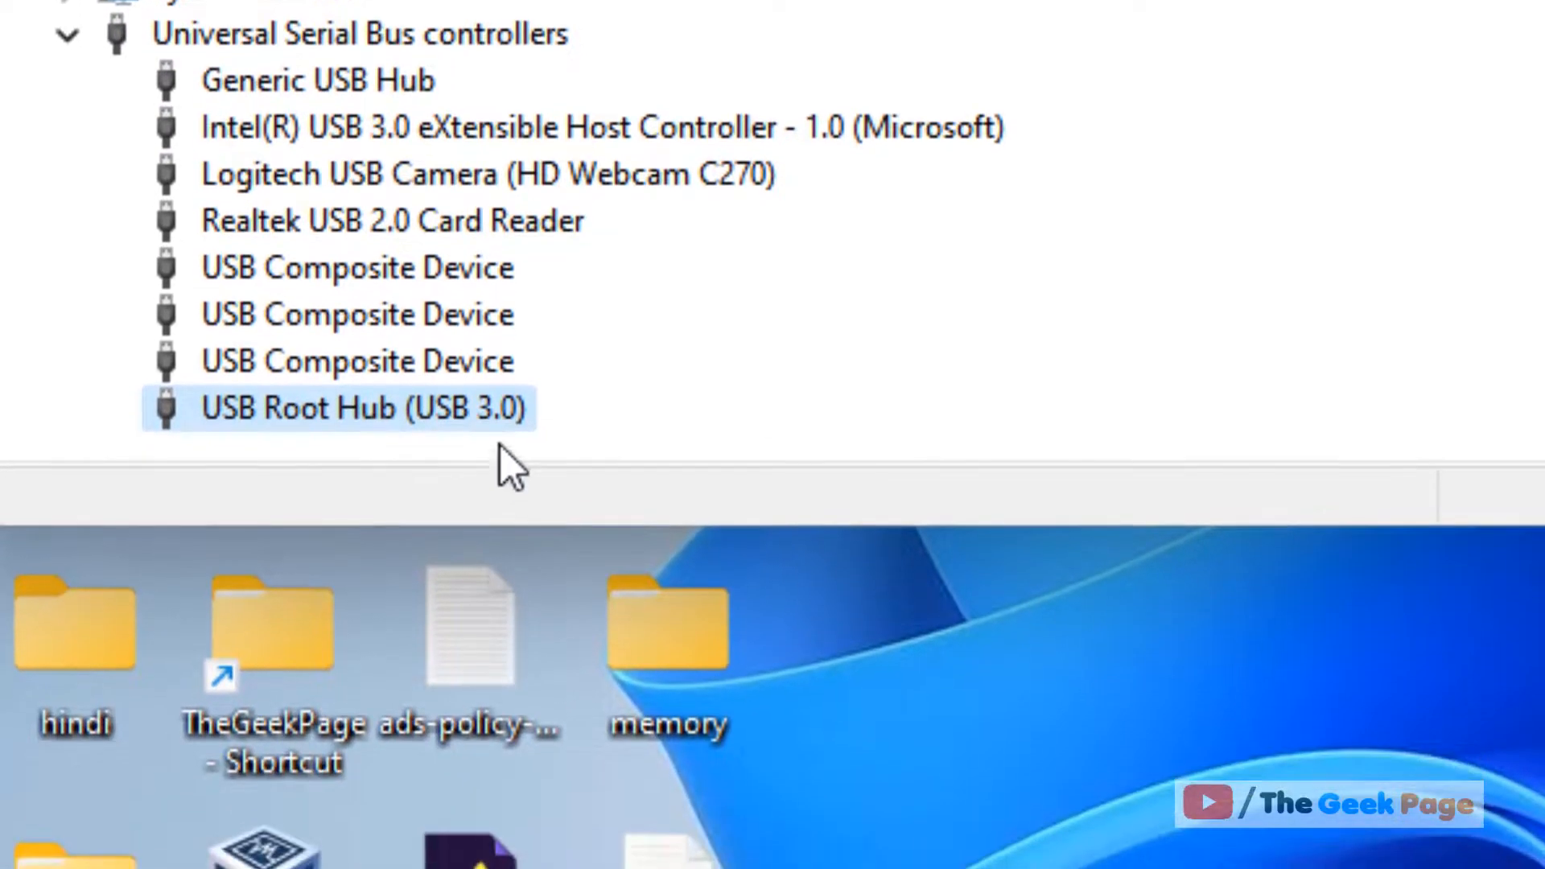
Uncheck 'Allow the computer to turn off this device to save power' for USB Root Hub (USB 3.0) and apply
right_click(335, 407)
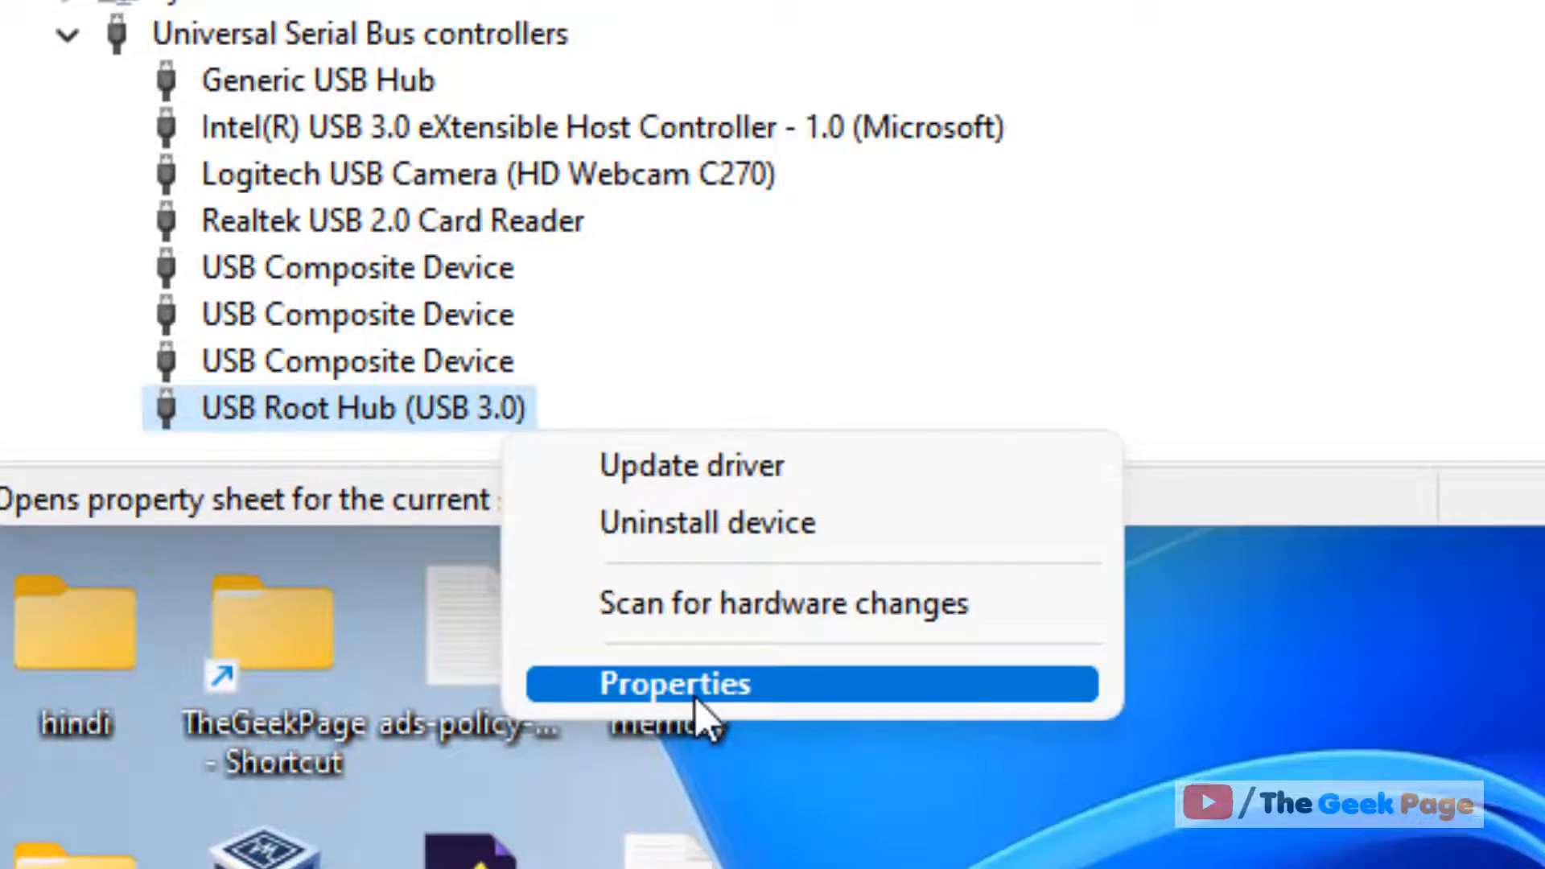
click(673, 684)
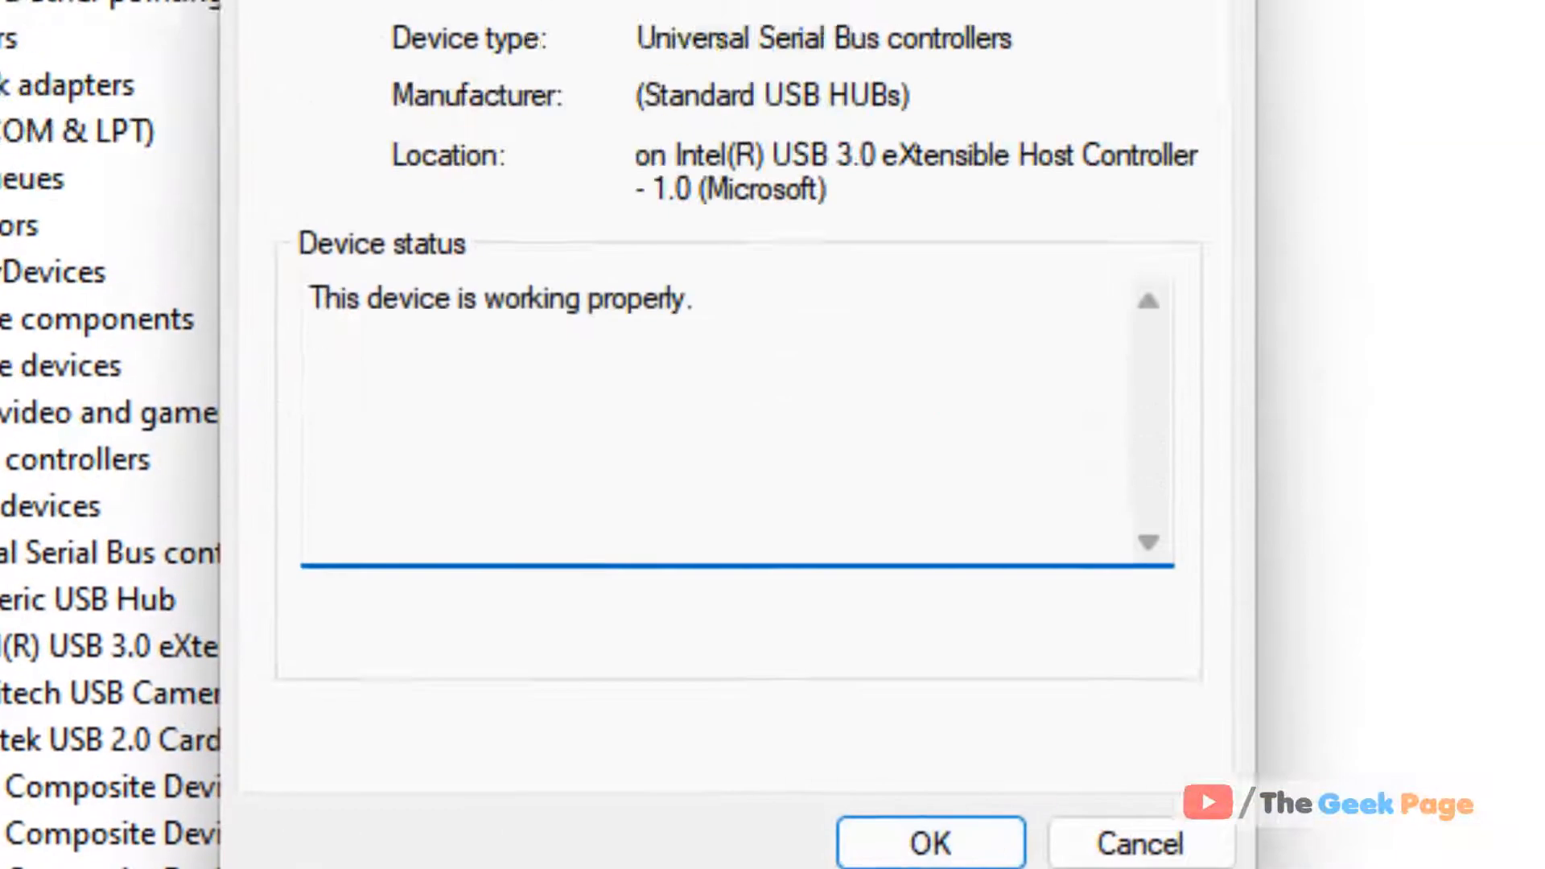
click(689, 148)
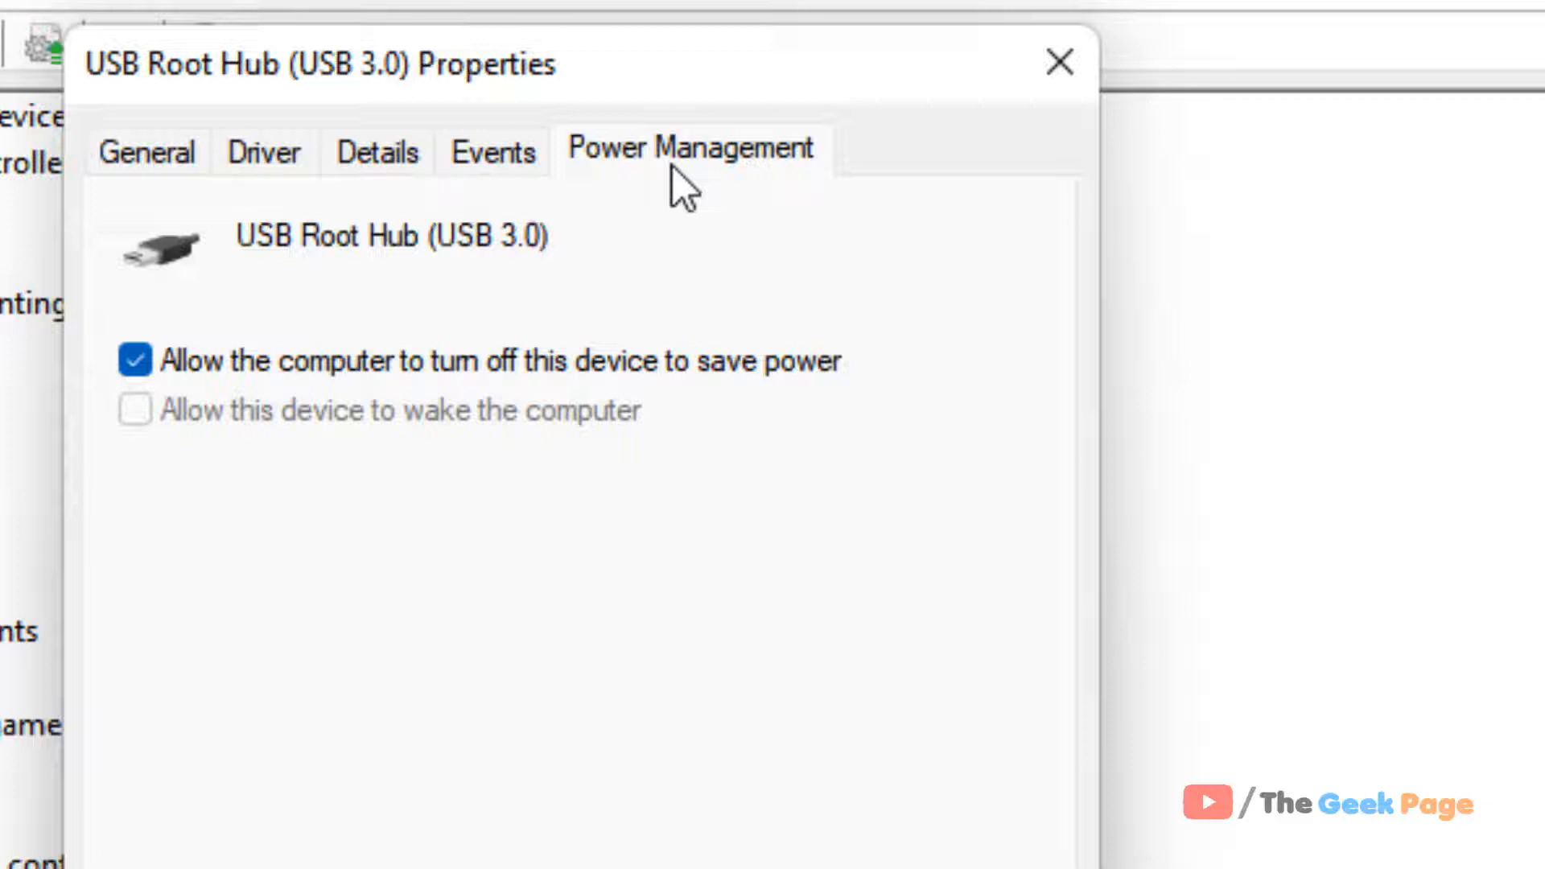
click(135, 359)
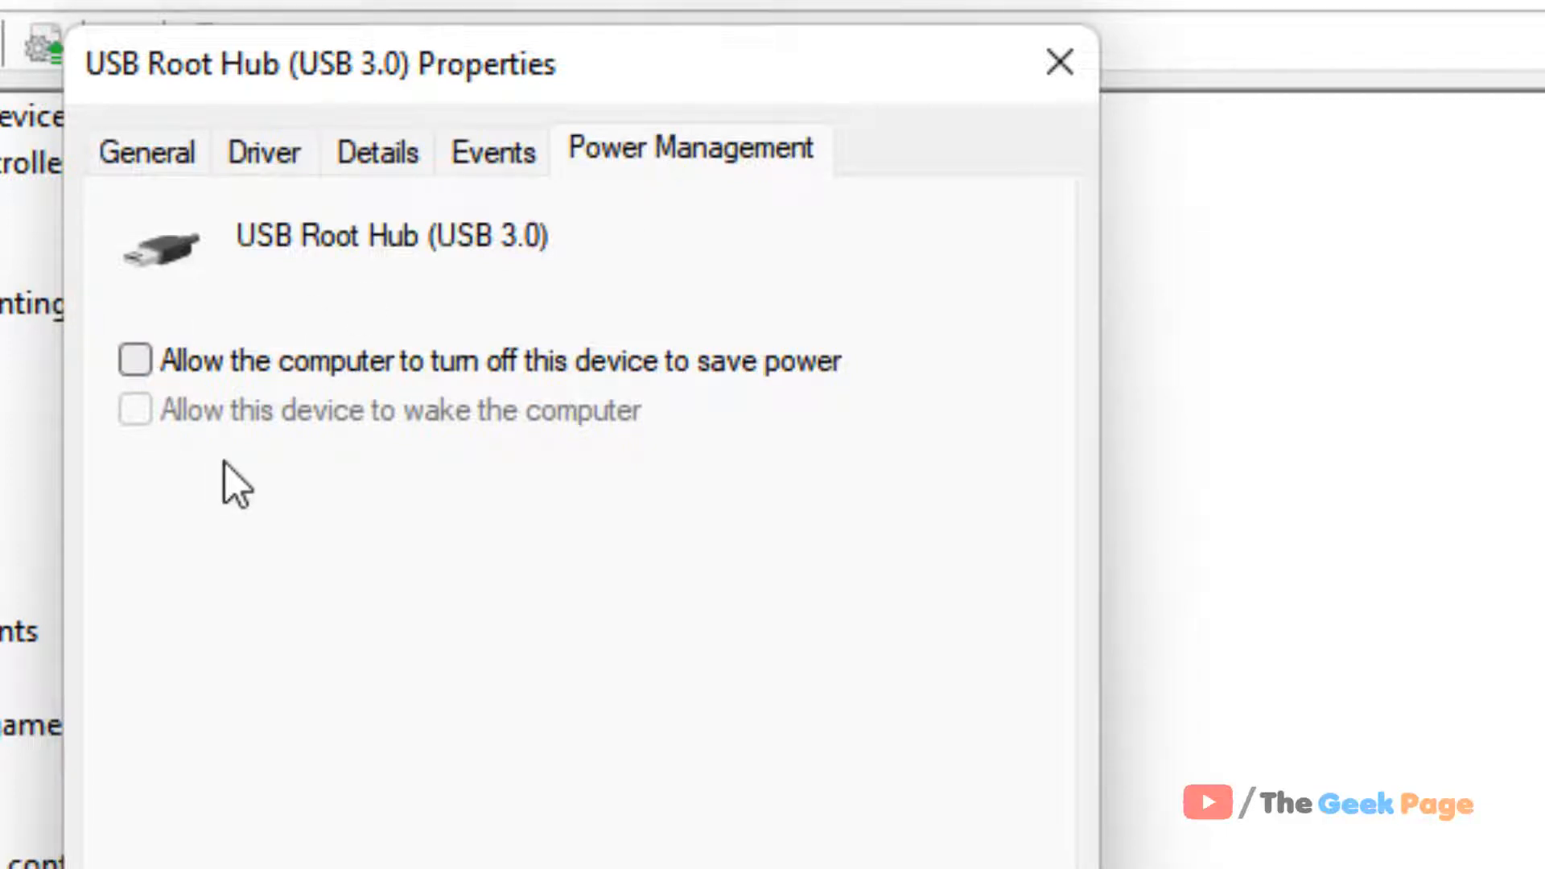
mouse_move(687, 428)
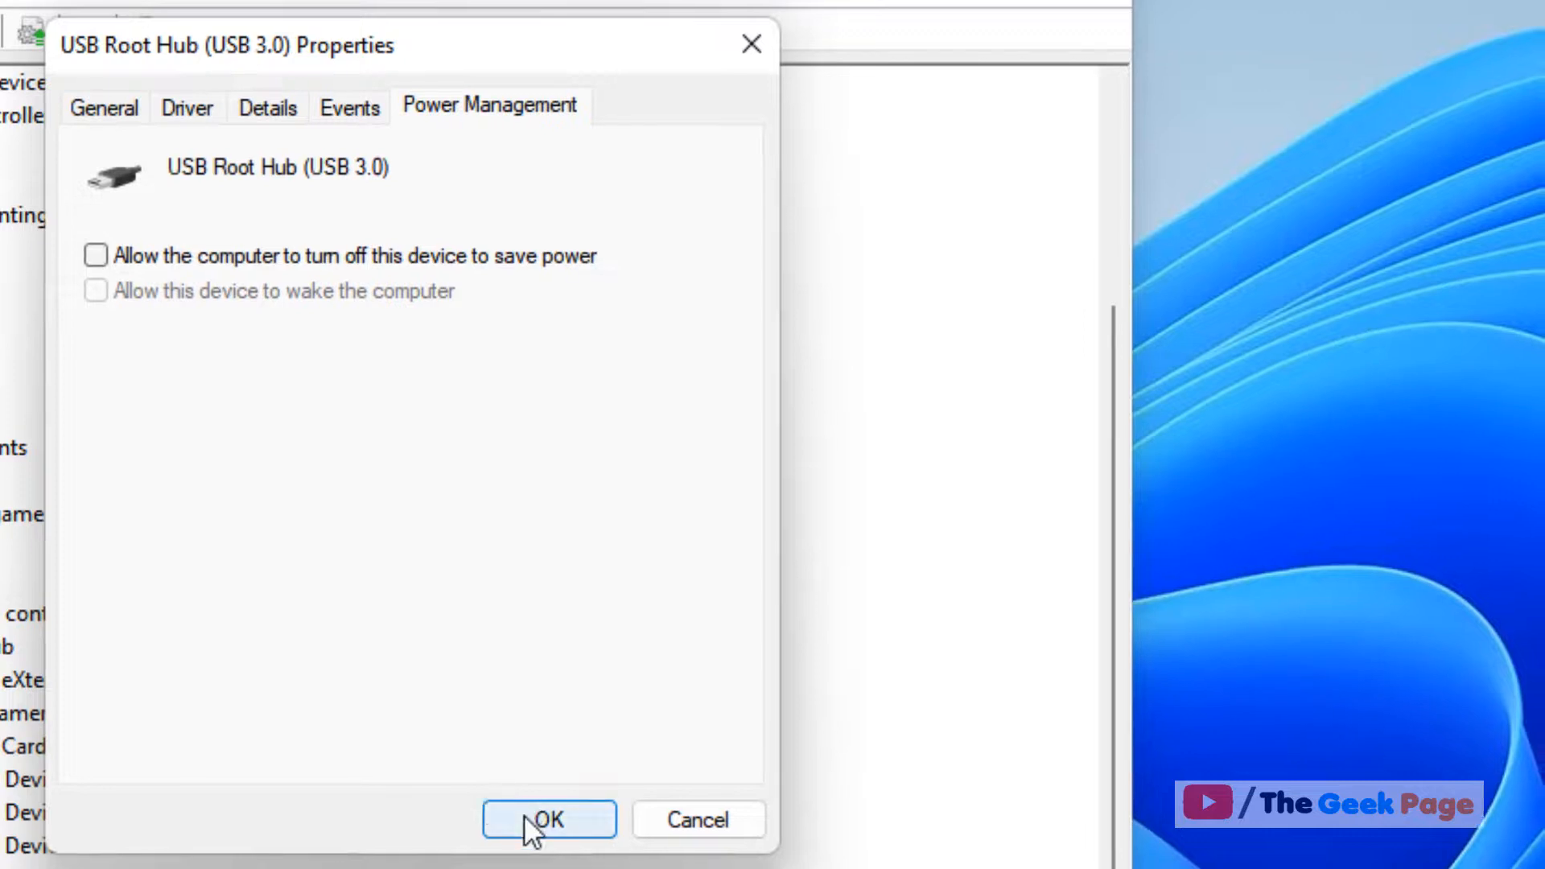
click(547, 819)
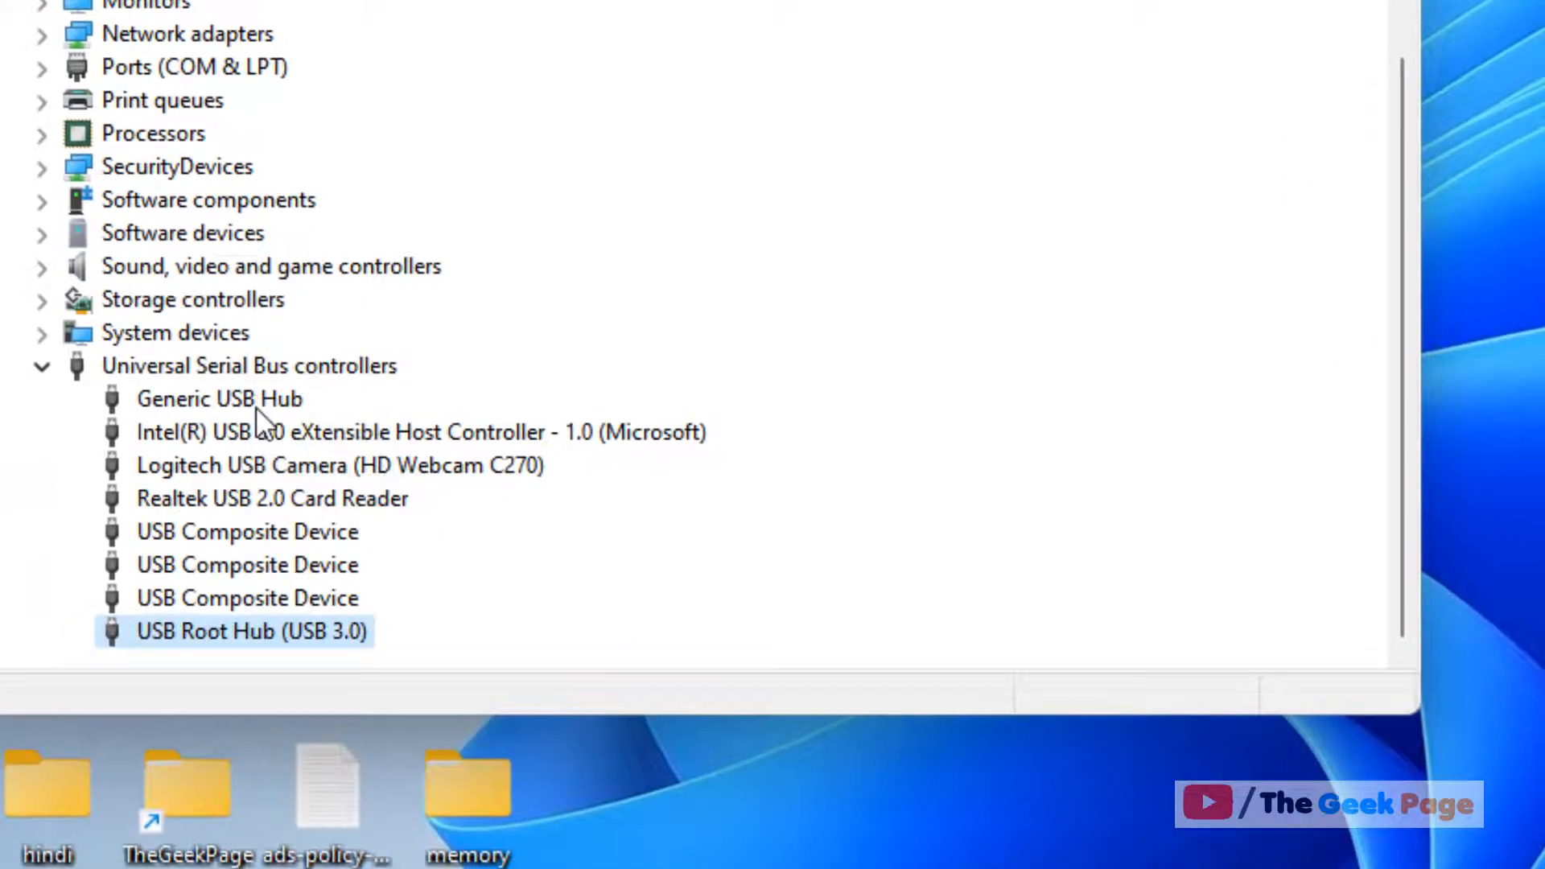
double_click(251, 631)
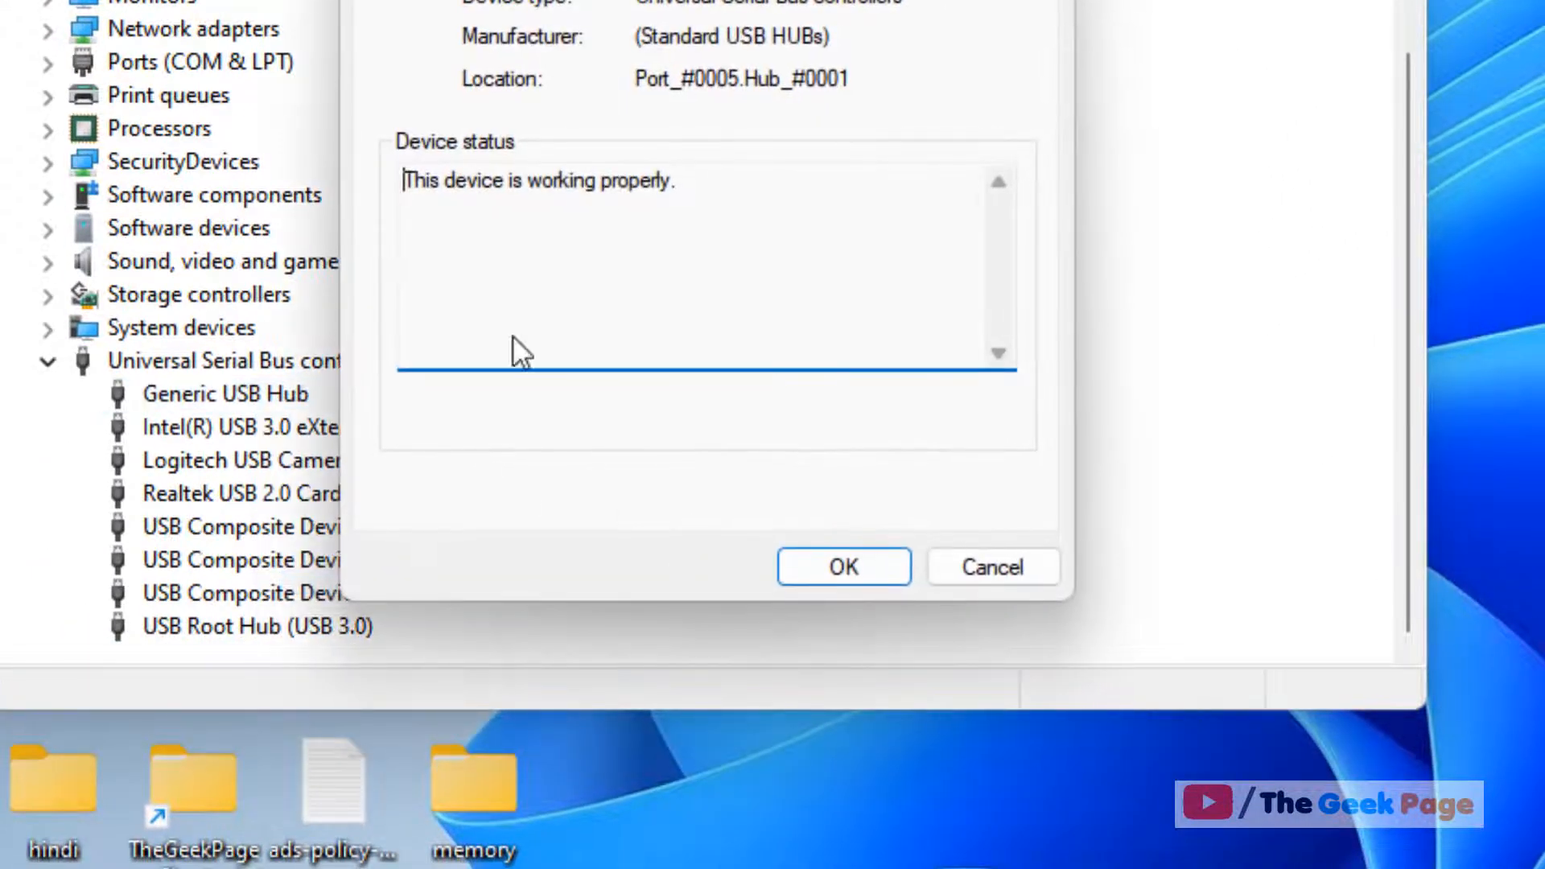
click(729, 95)
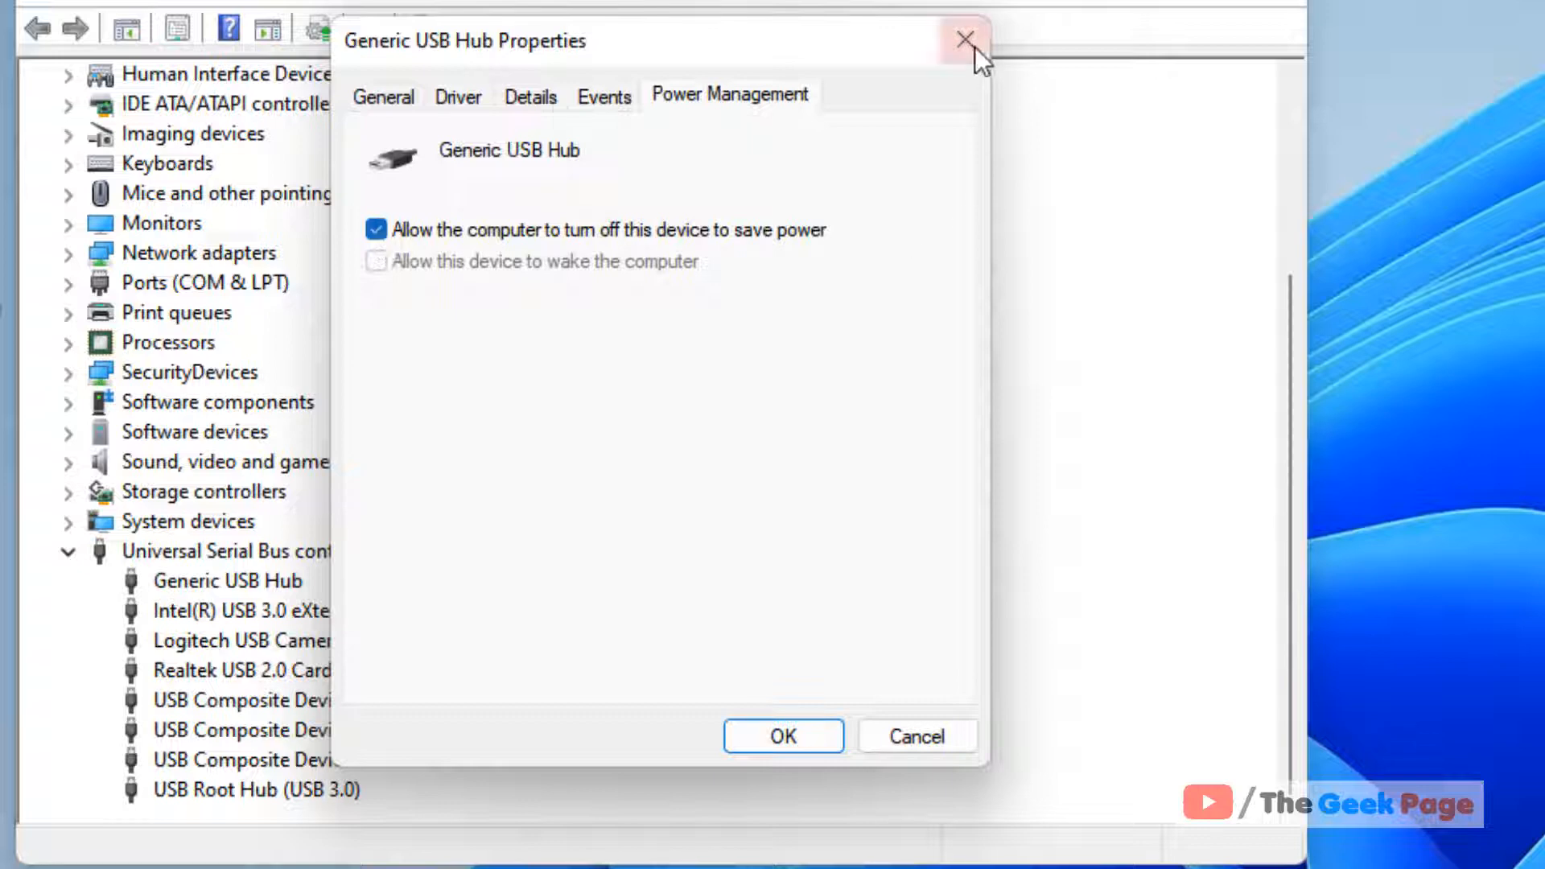
mouse_move(877, 753)
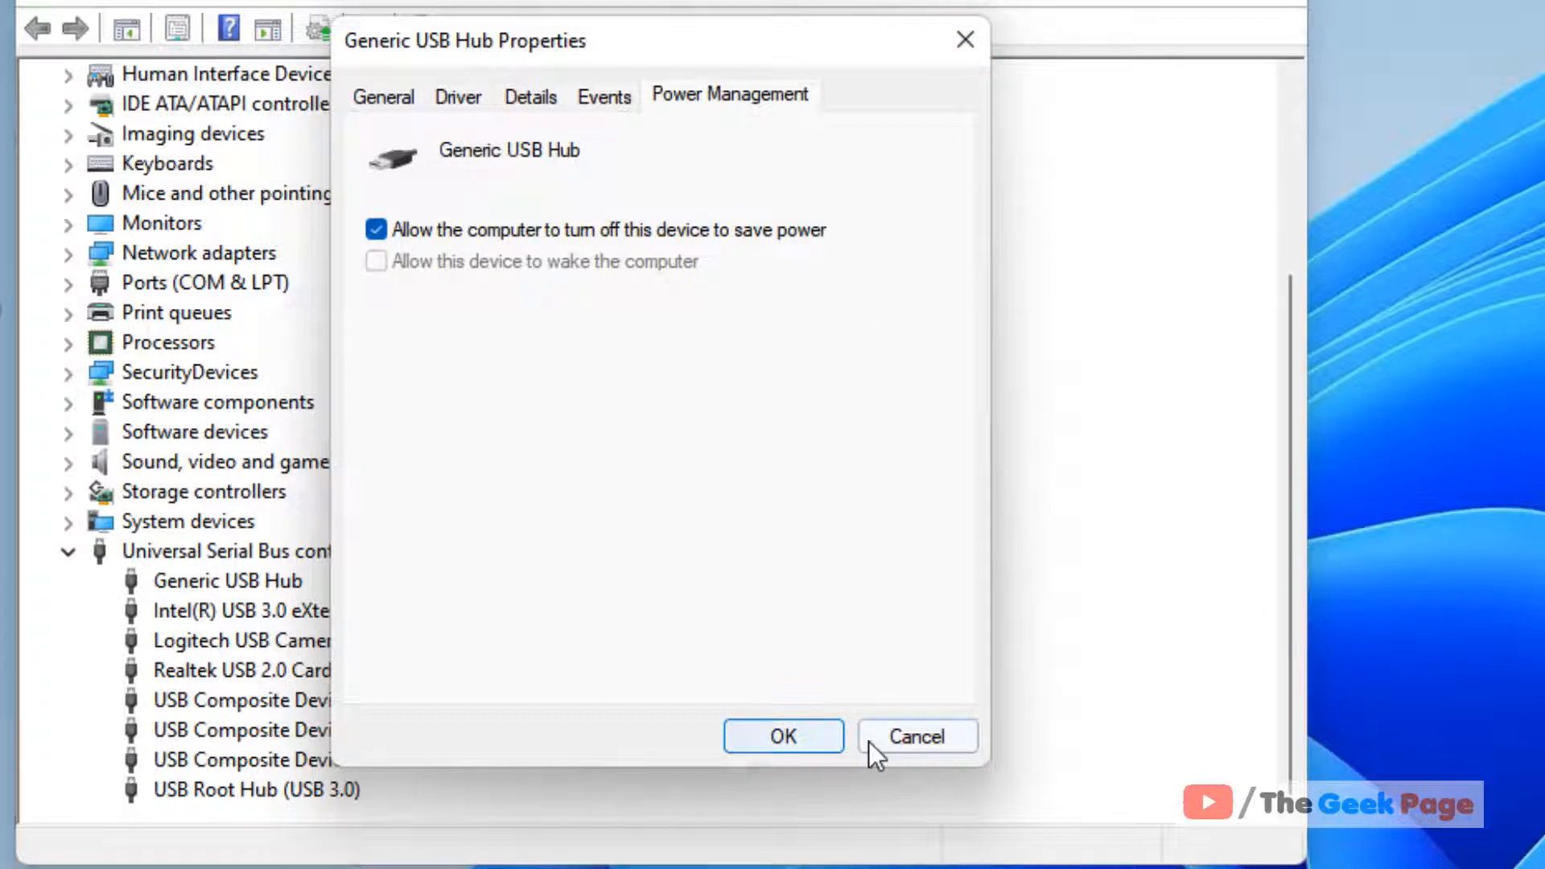
click(916, 736)
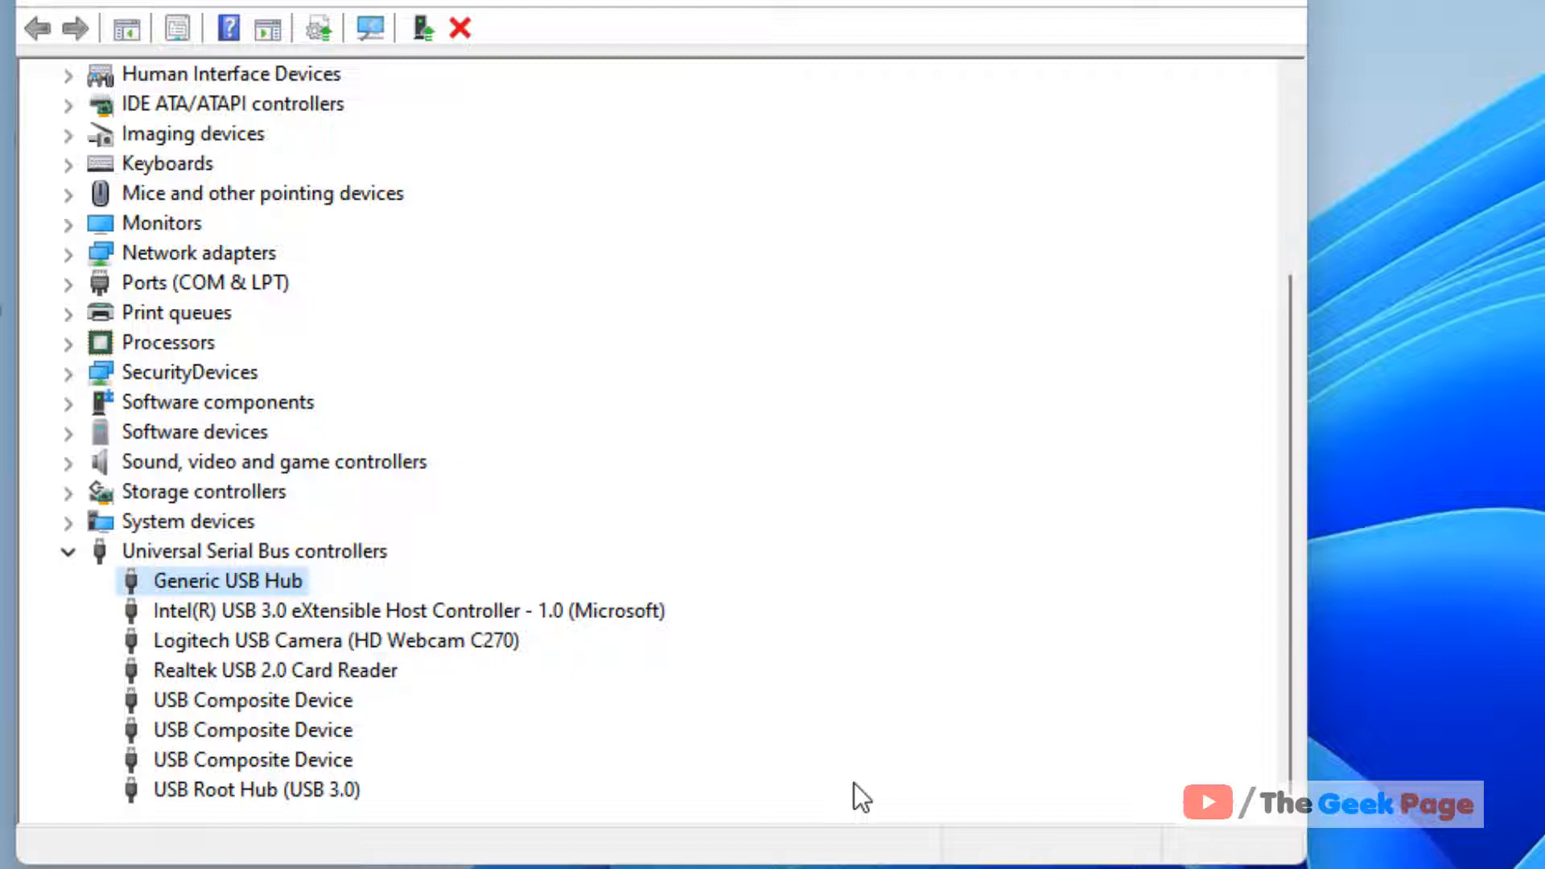
mouse_move(1228, 599)
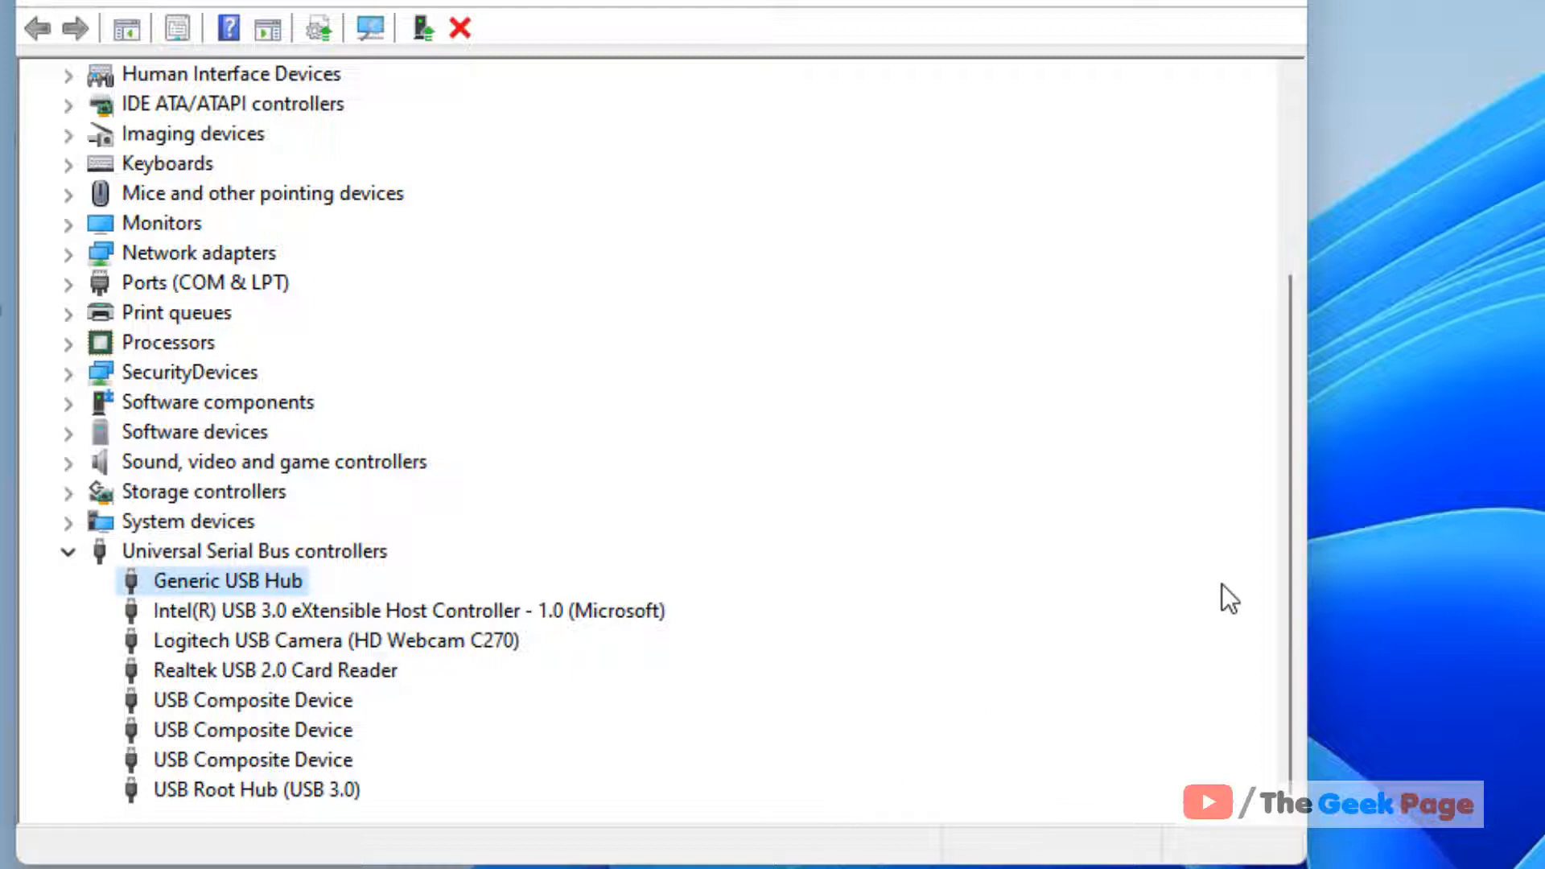
mouse_move(1265, 47)
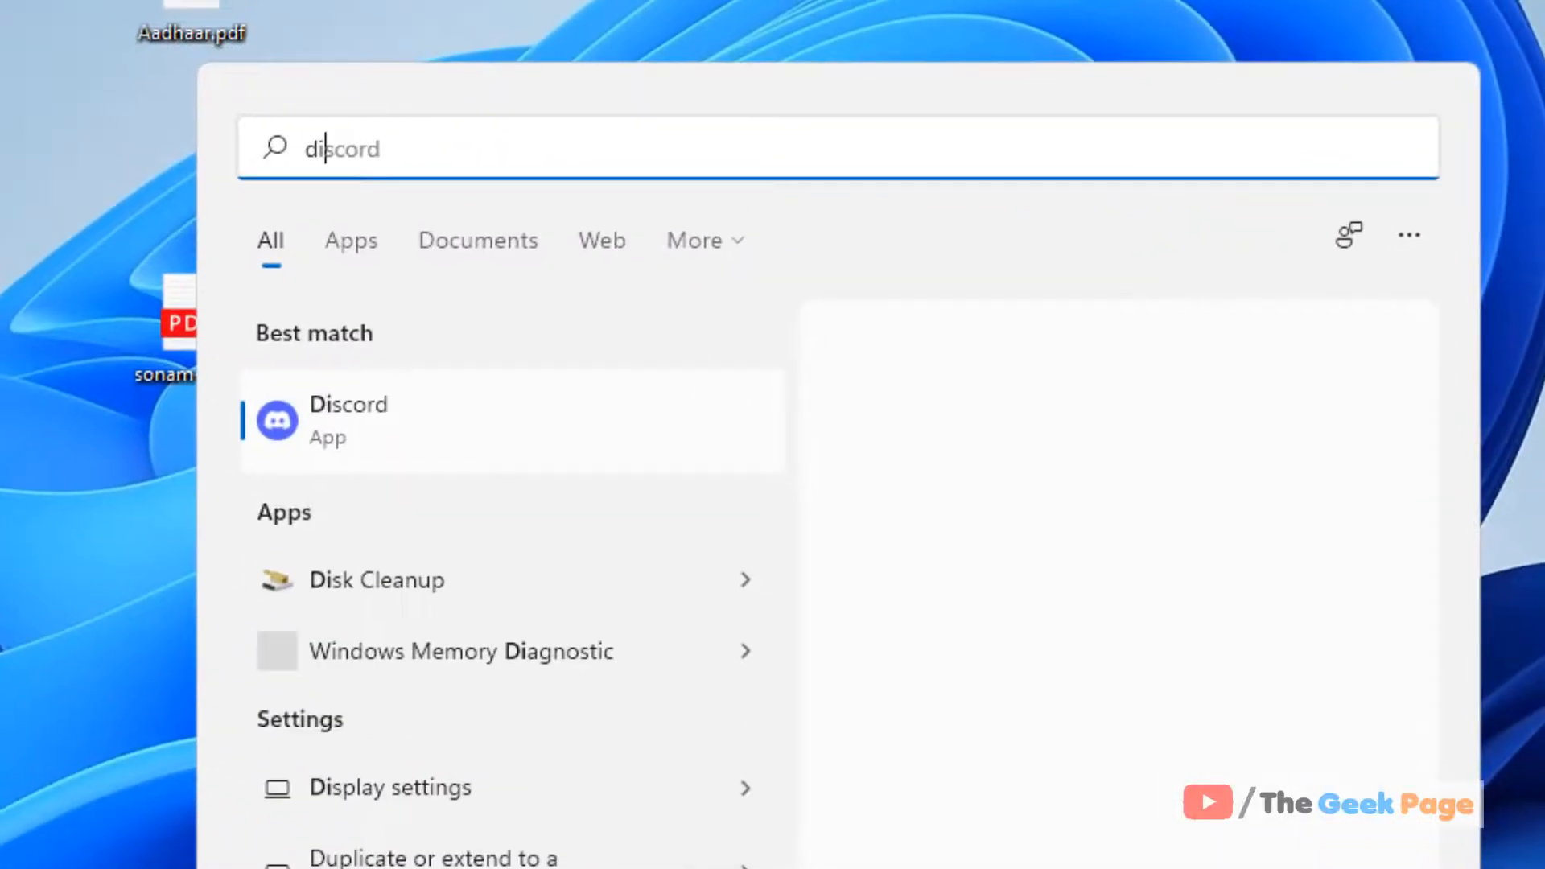
Search for 'file explorer options' and launch the File Explorer Options dialog
text(dile explo)
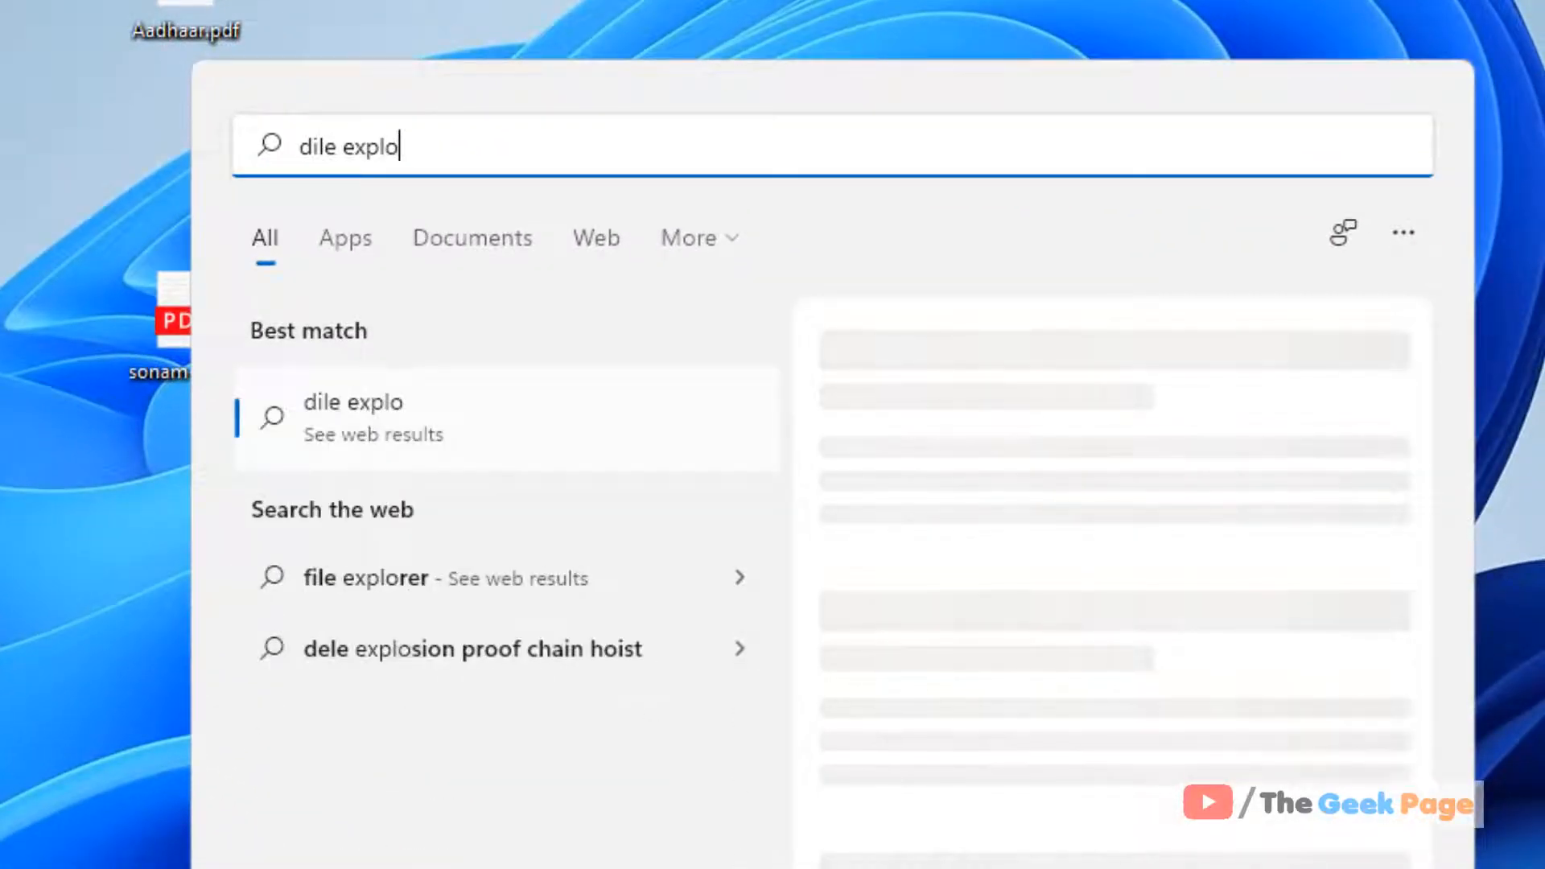
text(fileZilla)
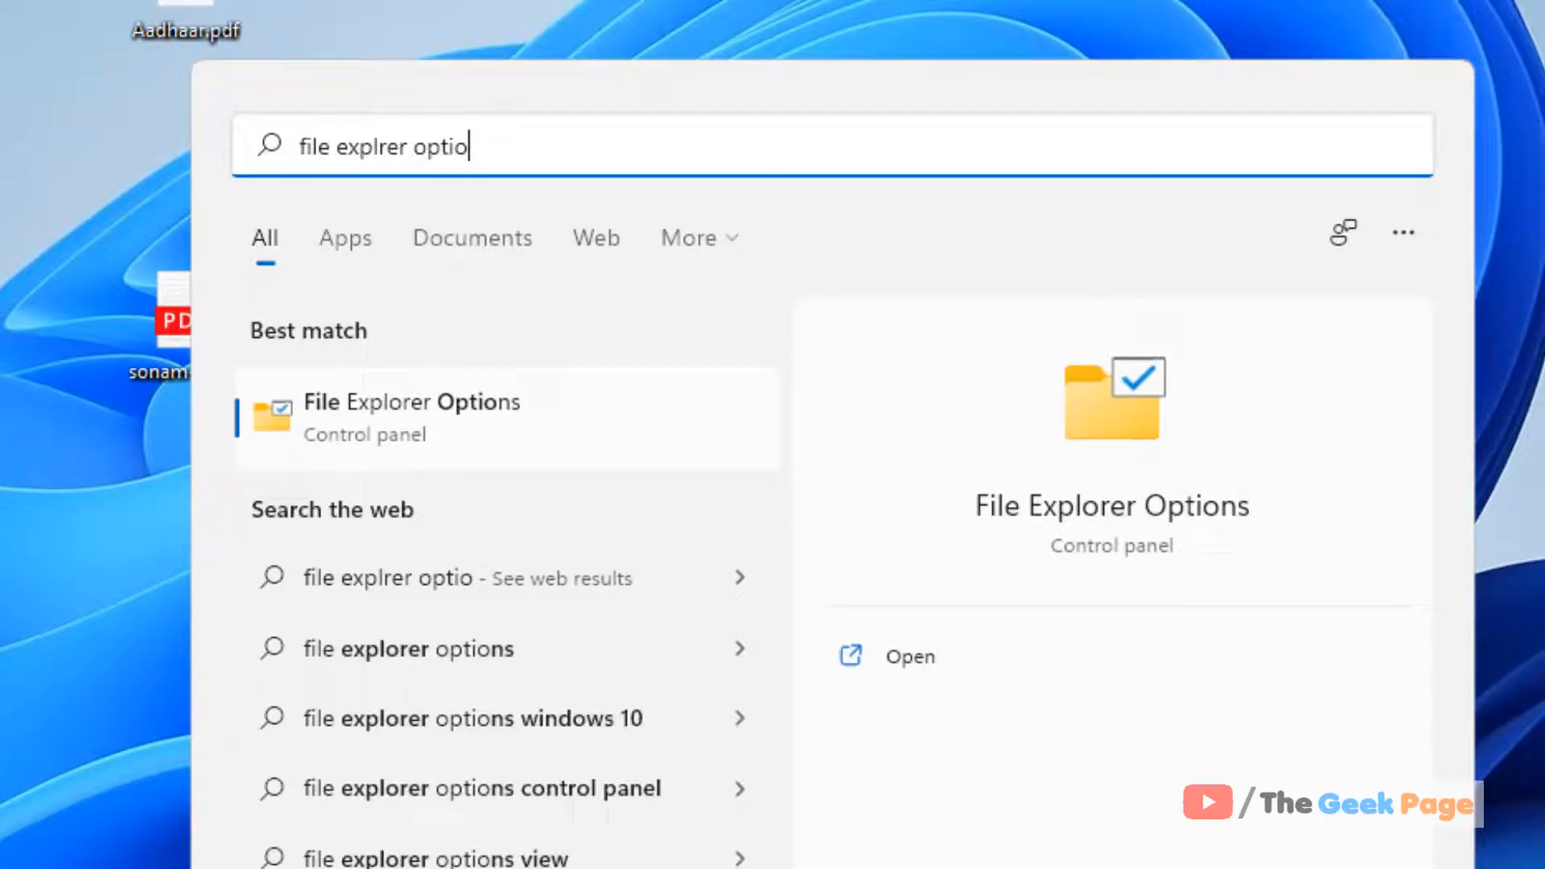
text(ns)
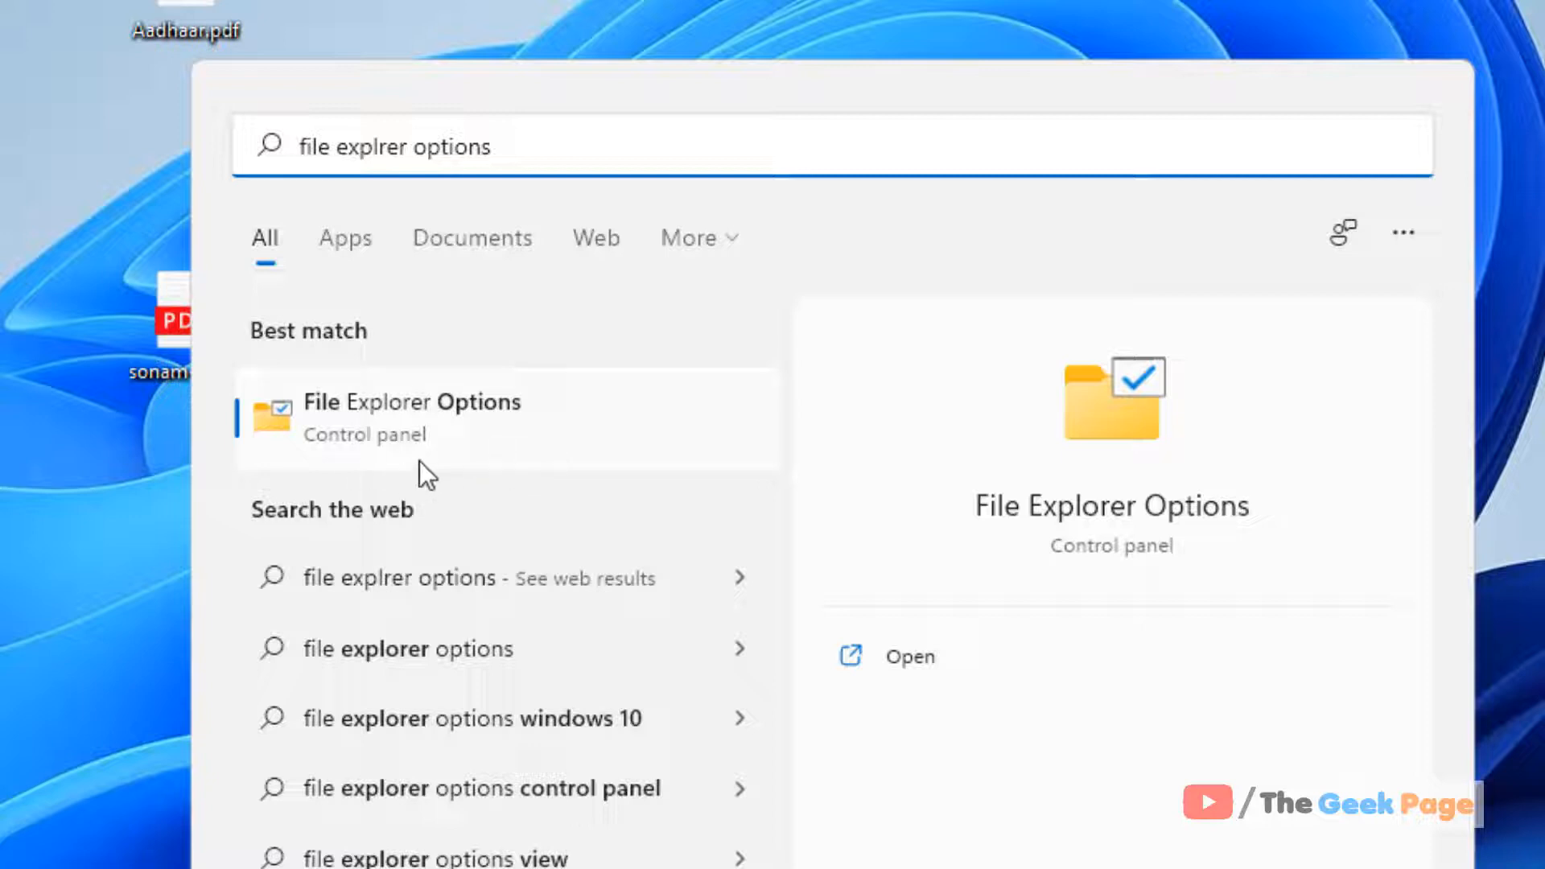
click(410, 401)
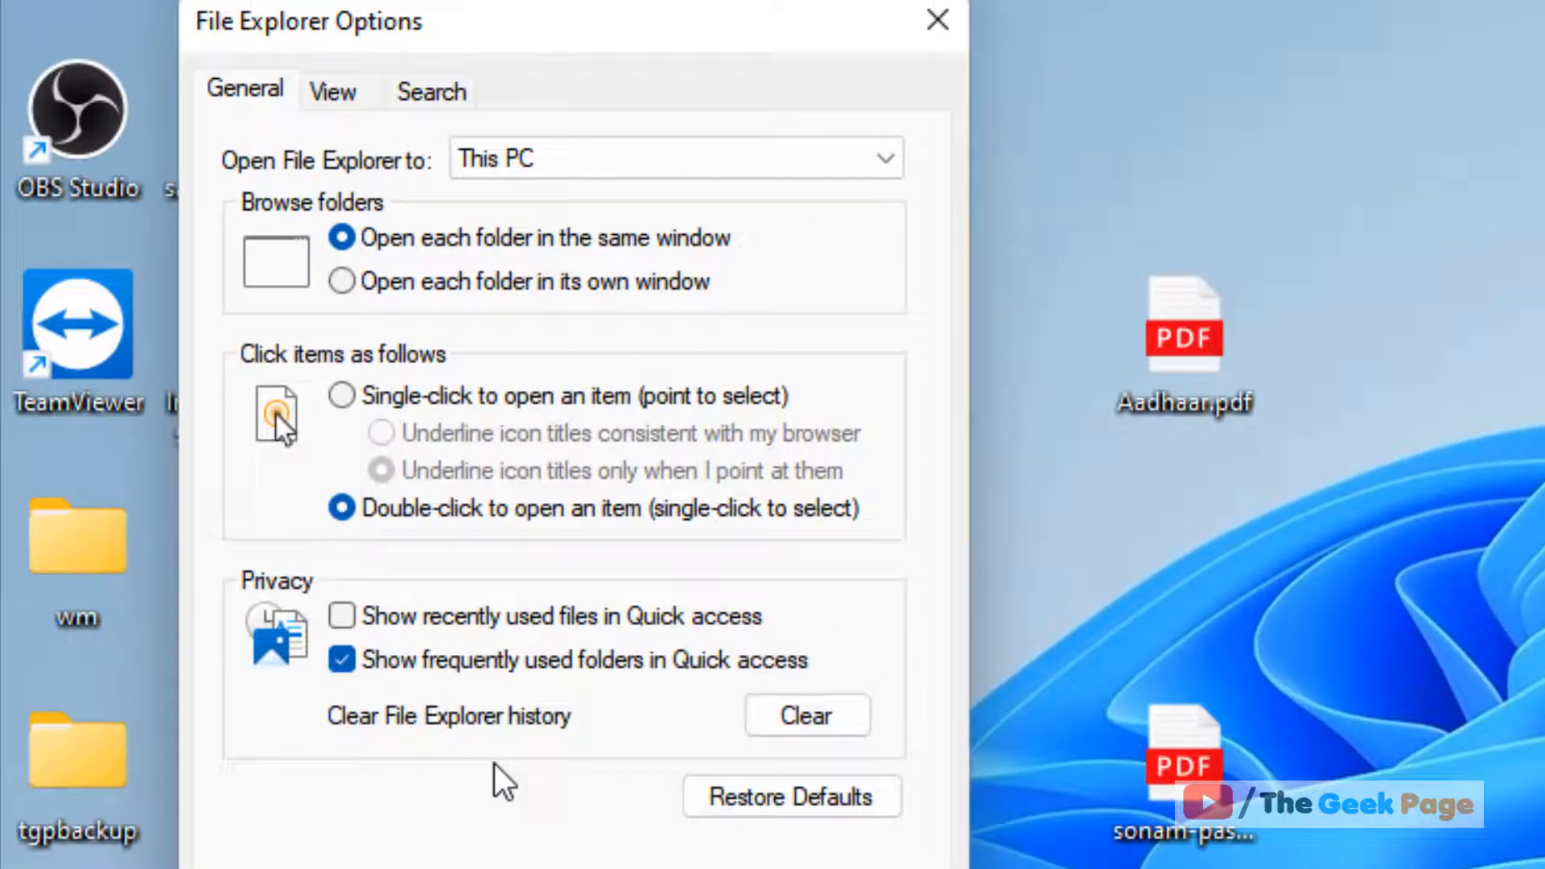
mouse_move(377, 547)
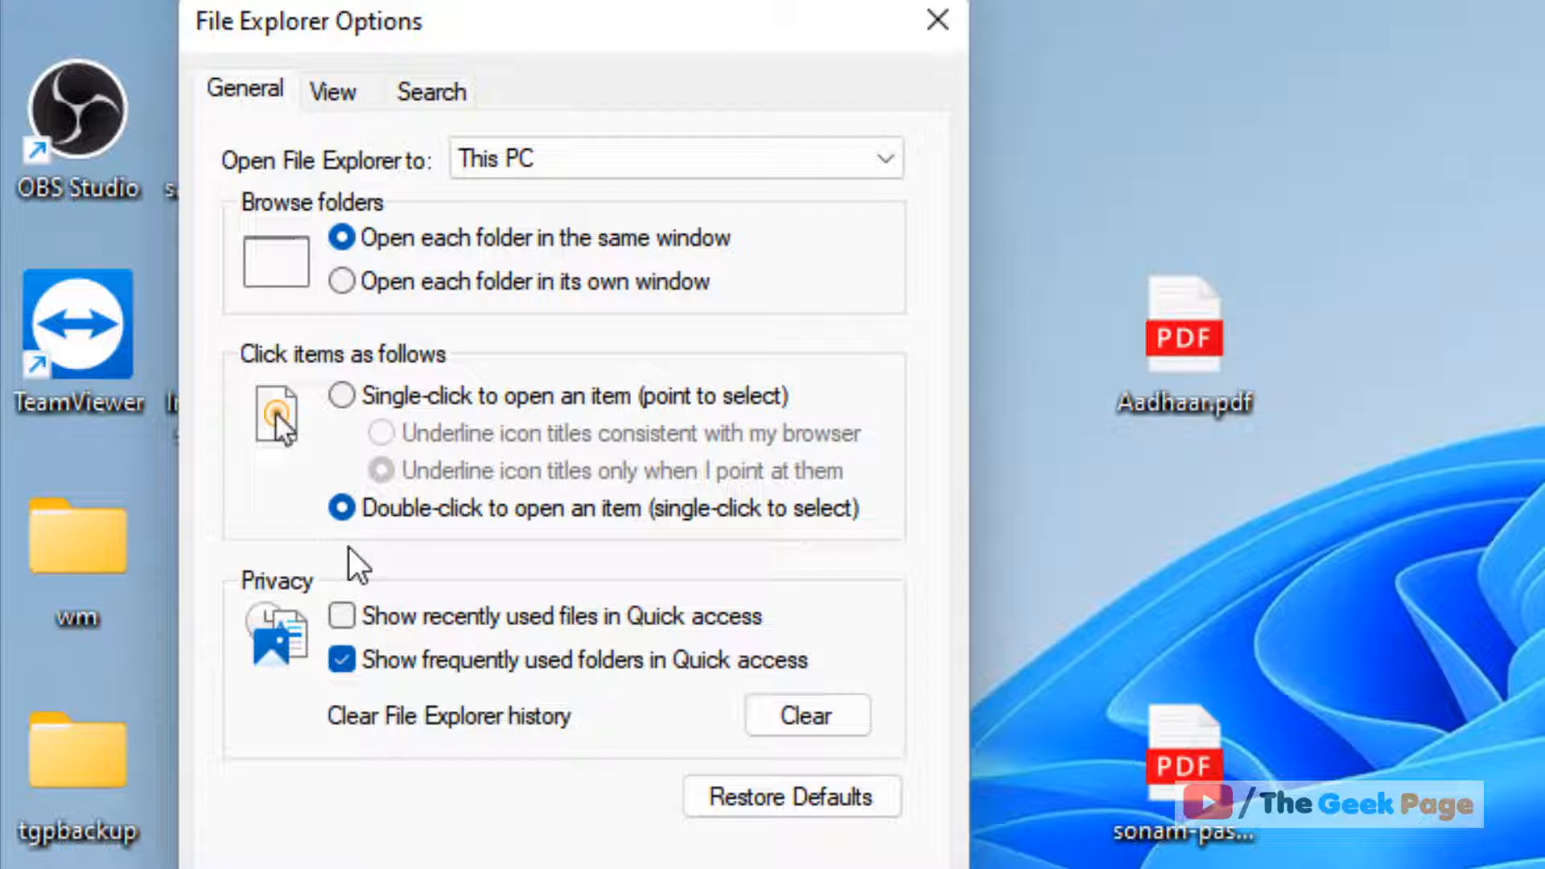
mouse_move(287, 562)
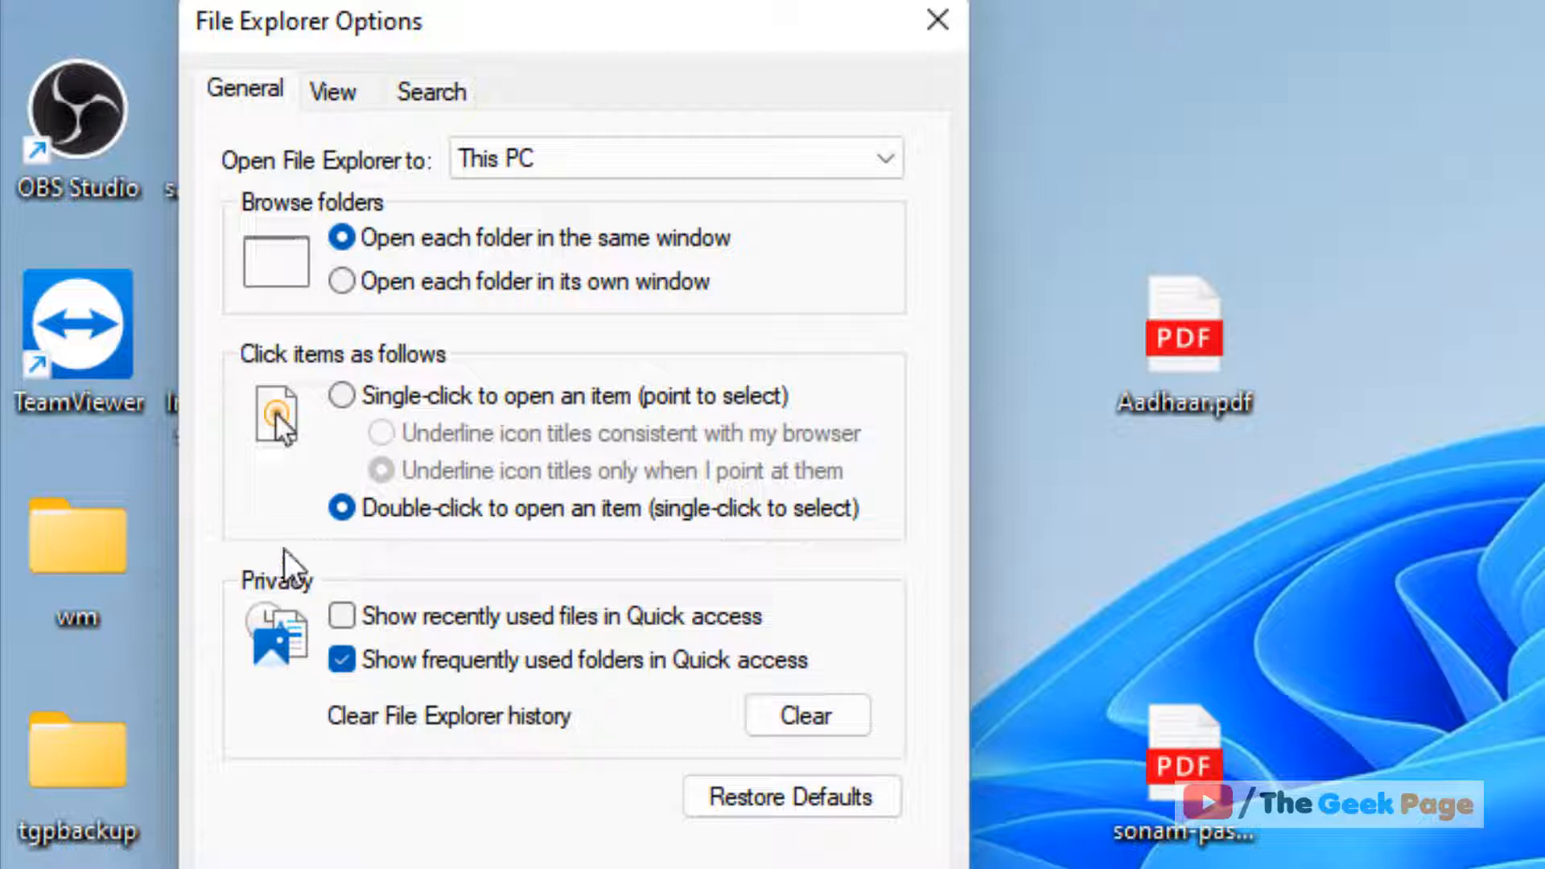
mouse_move(359, 542)
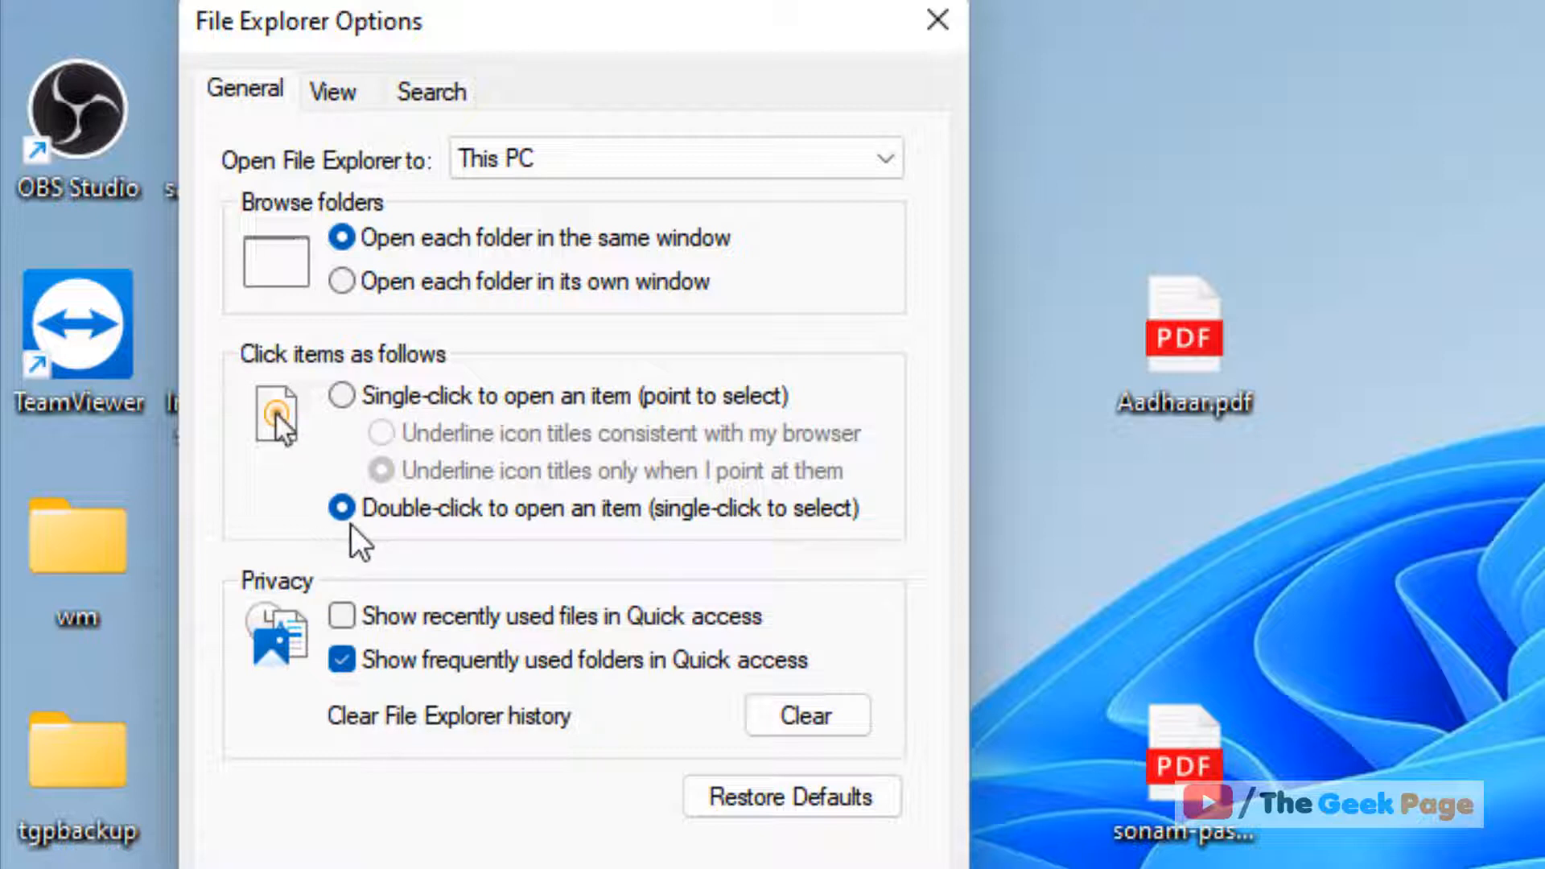
mouse_move(236, 344)
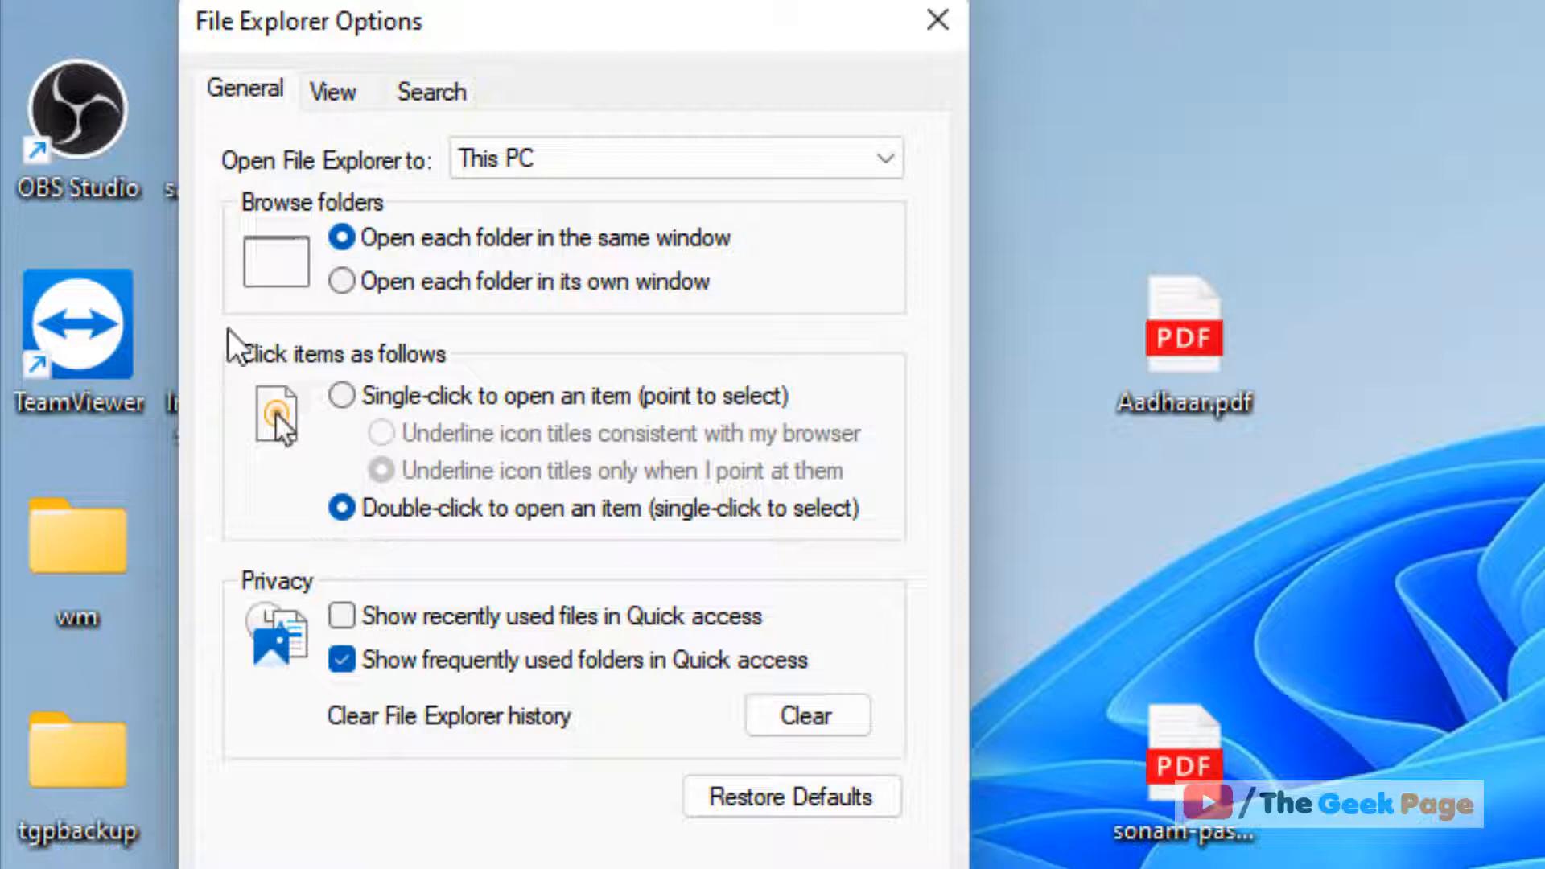
Try single-click, keep 'Double-click to open an item', and apply the File Explorer options
click(341, 396)
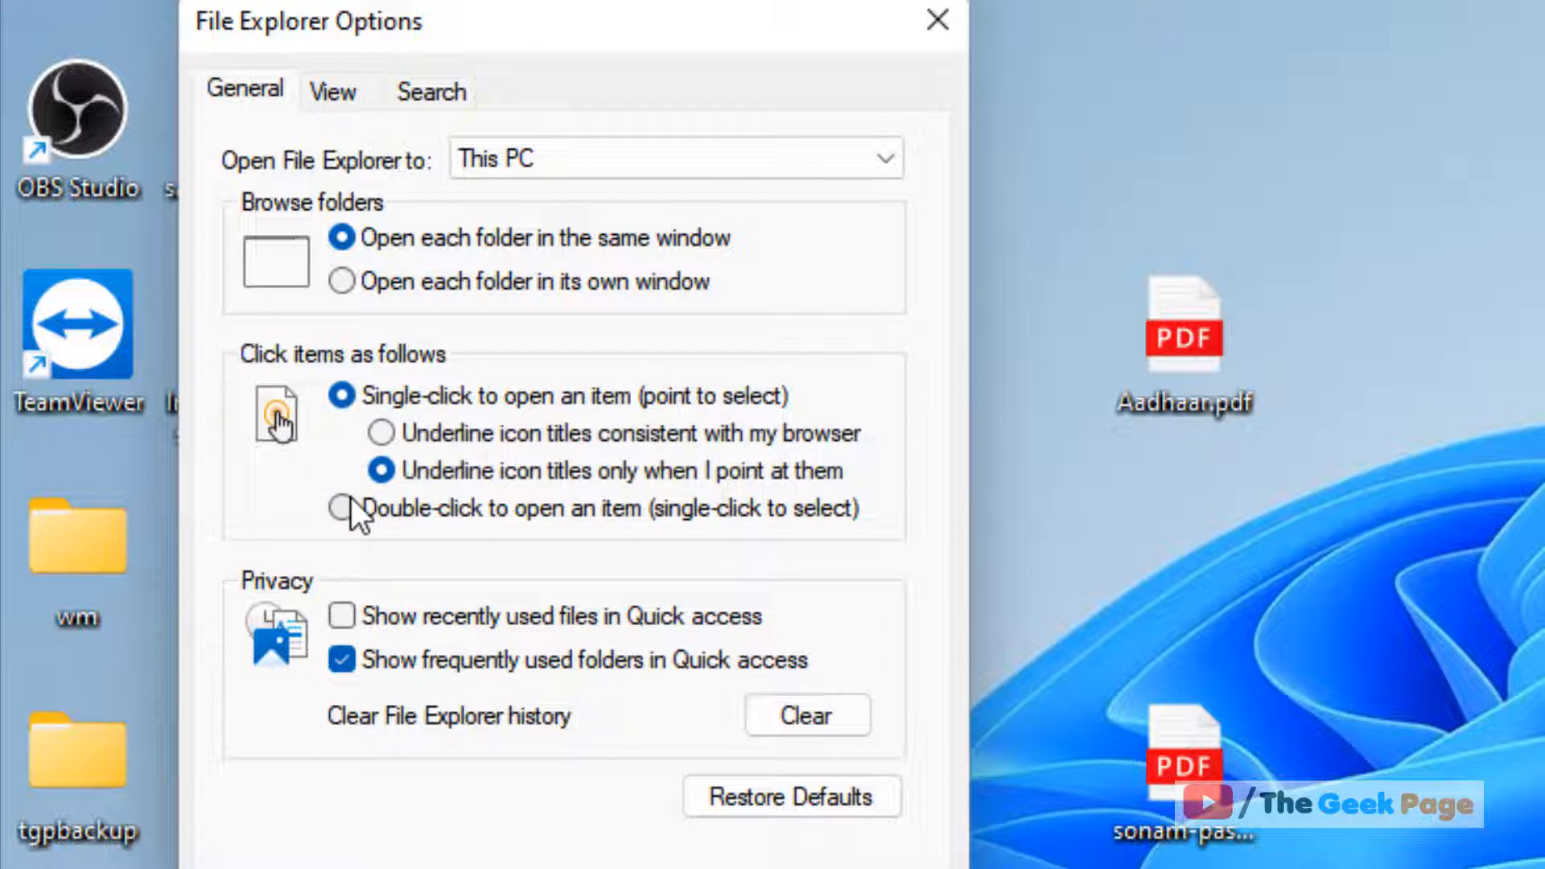
mouse_move(1226, 413)
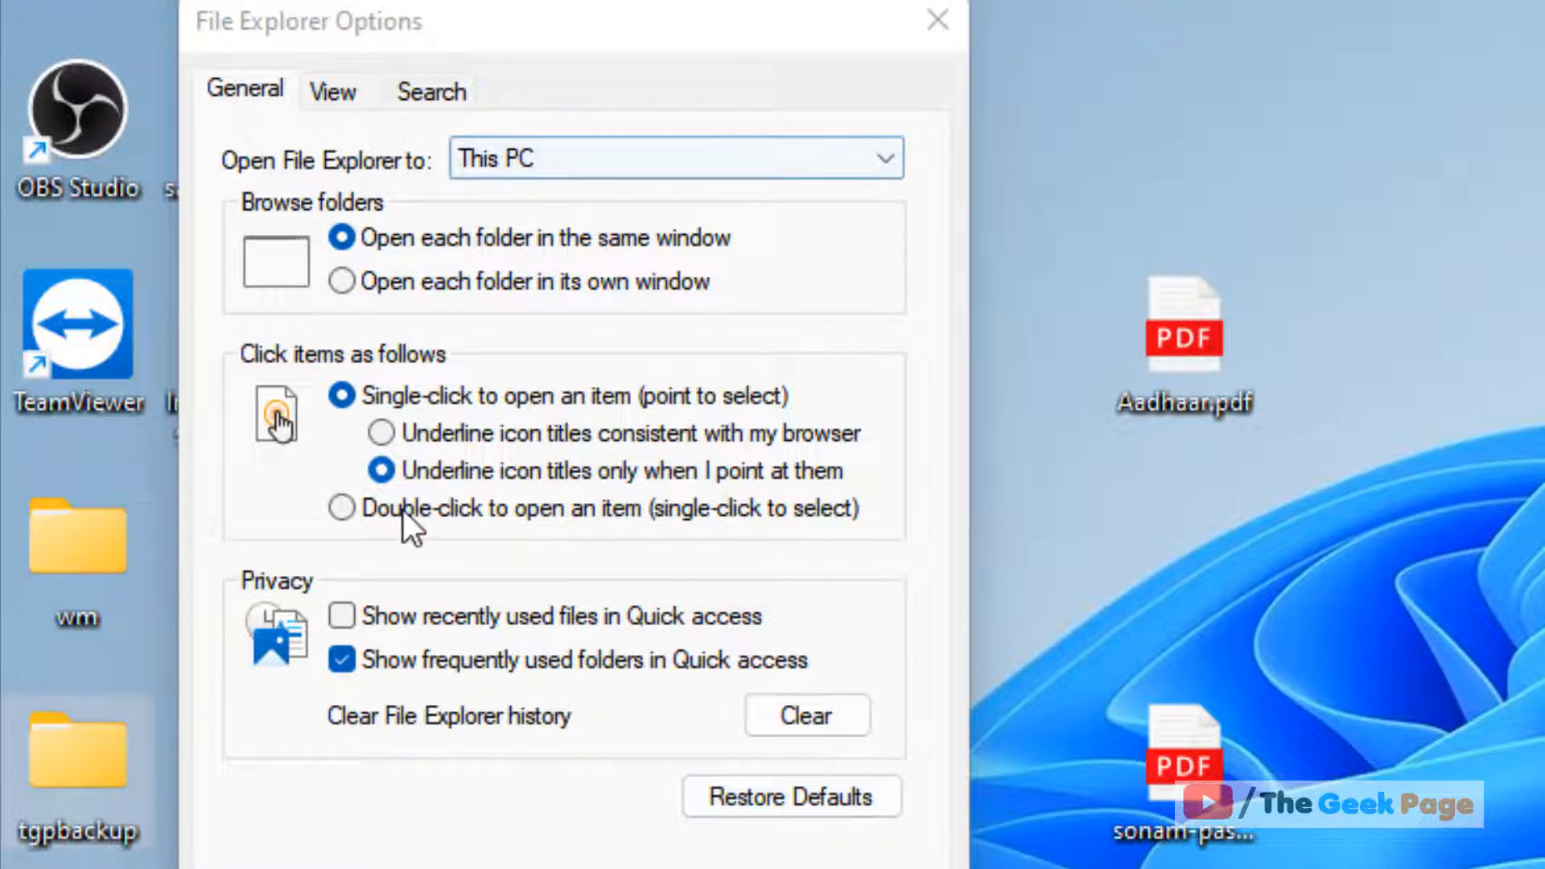
click(341, 507)
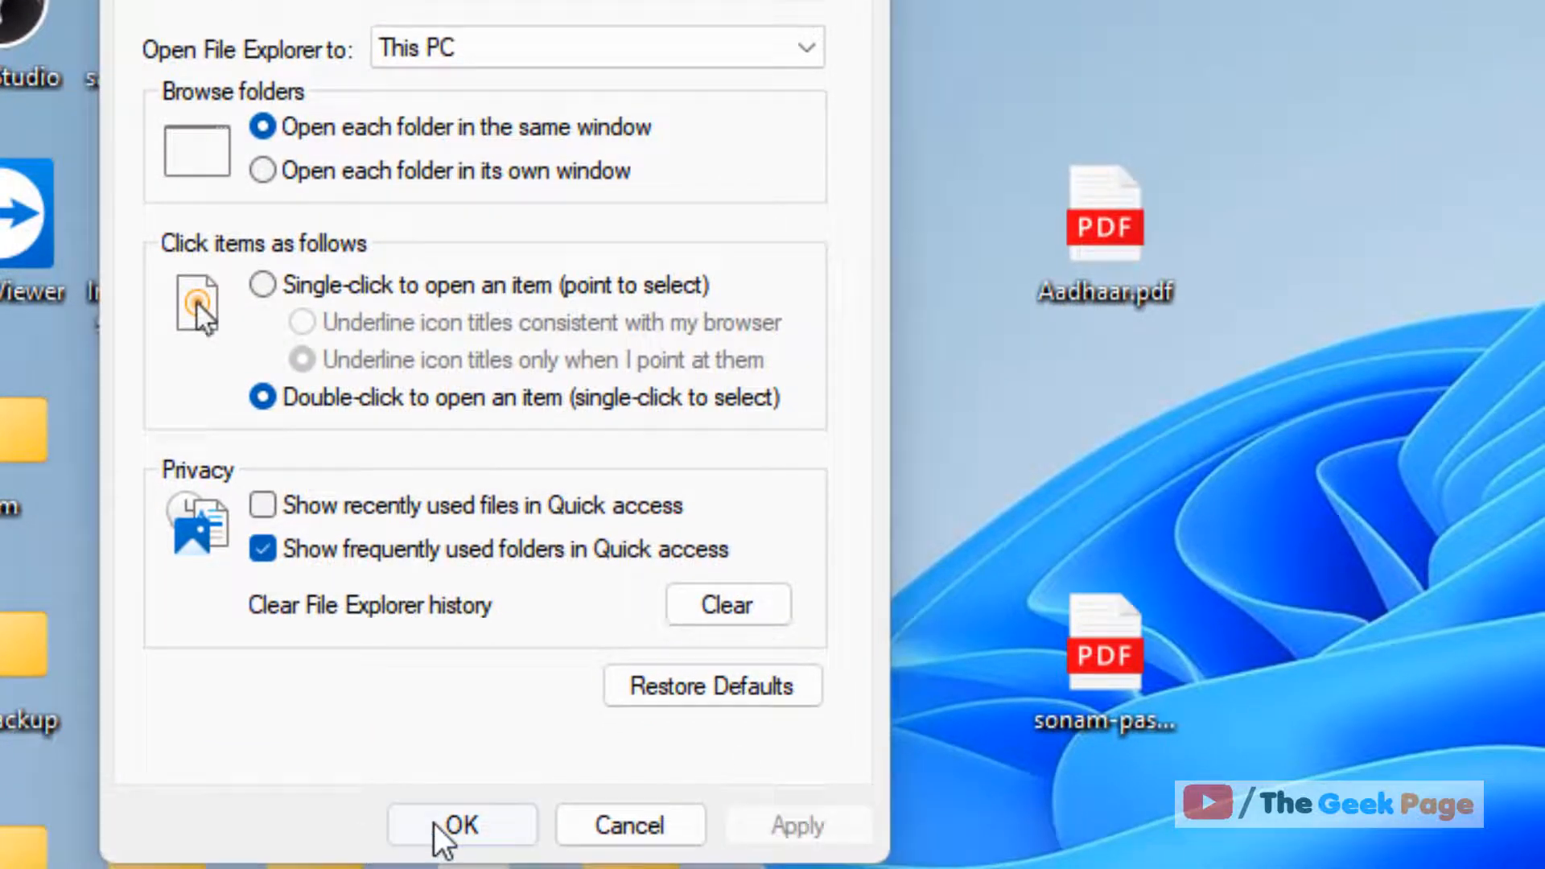
click(462, 824)
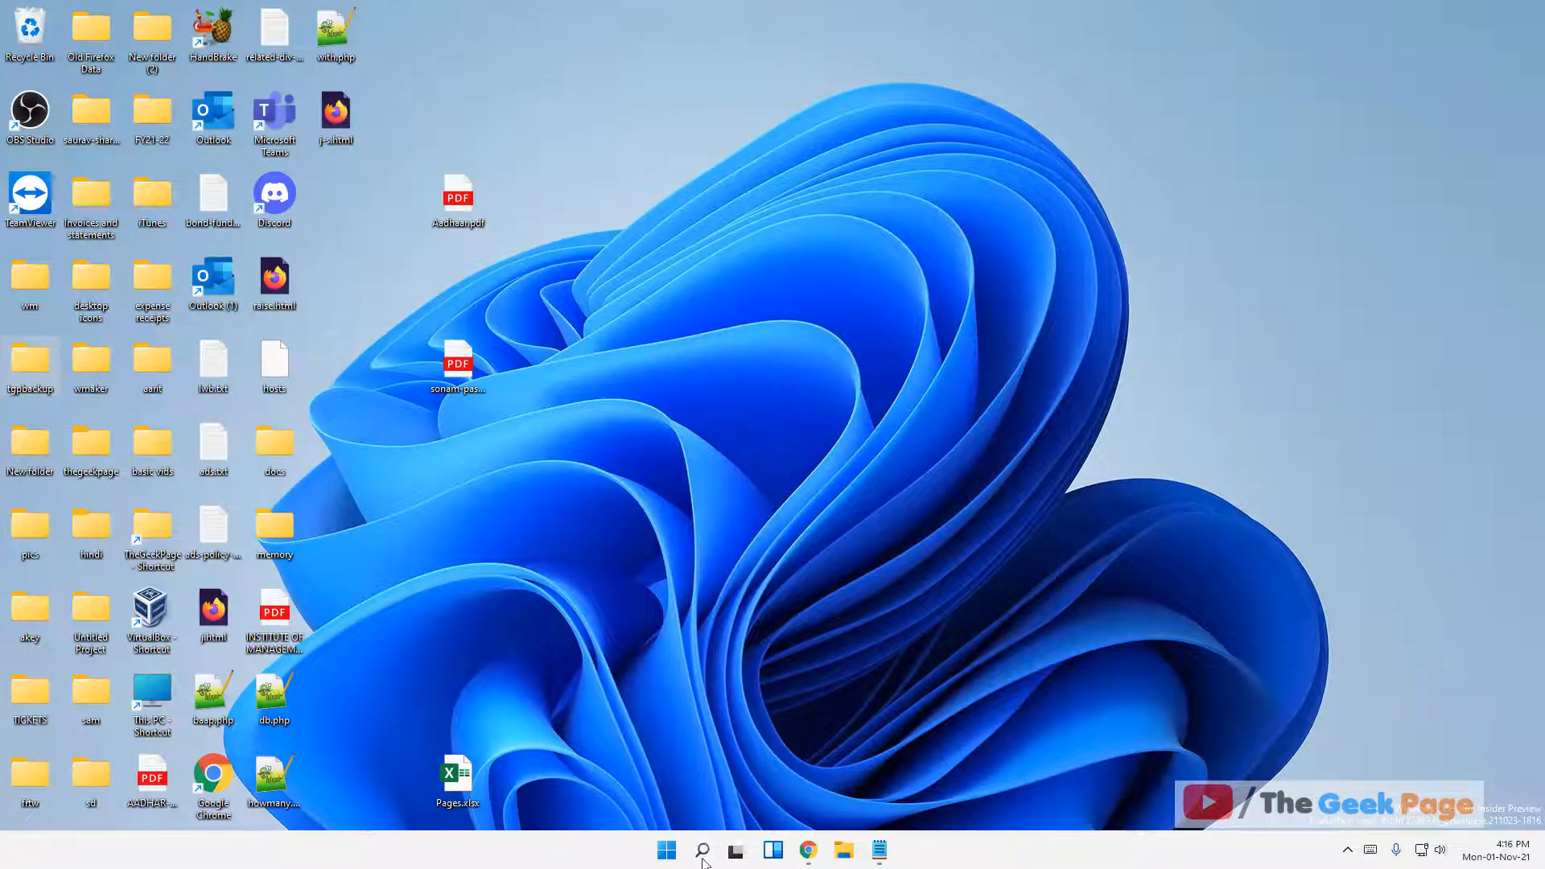
Search Windows for 'device manager' again
click(701, 849)
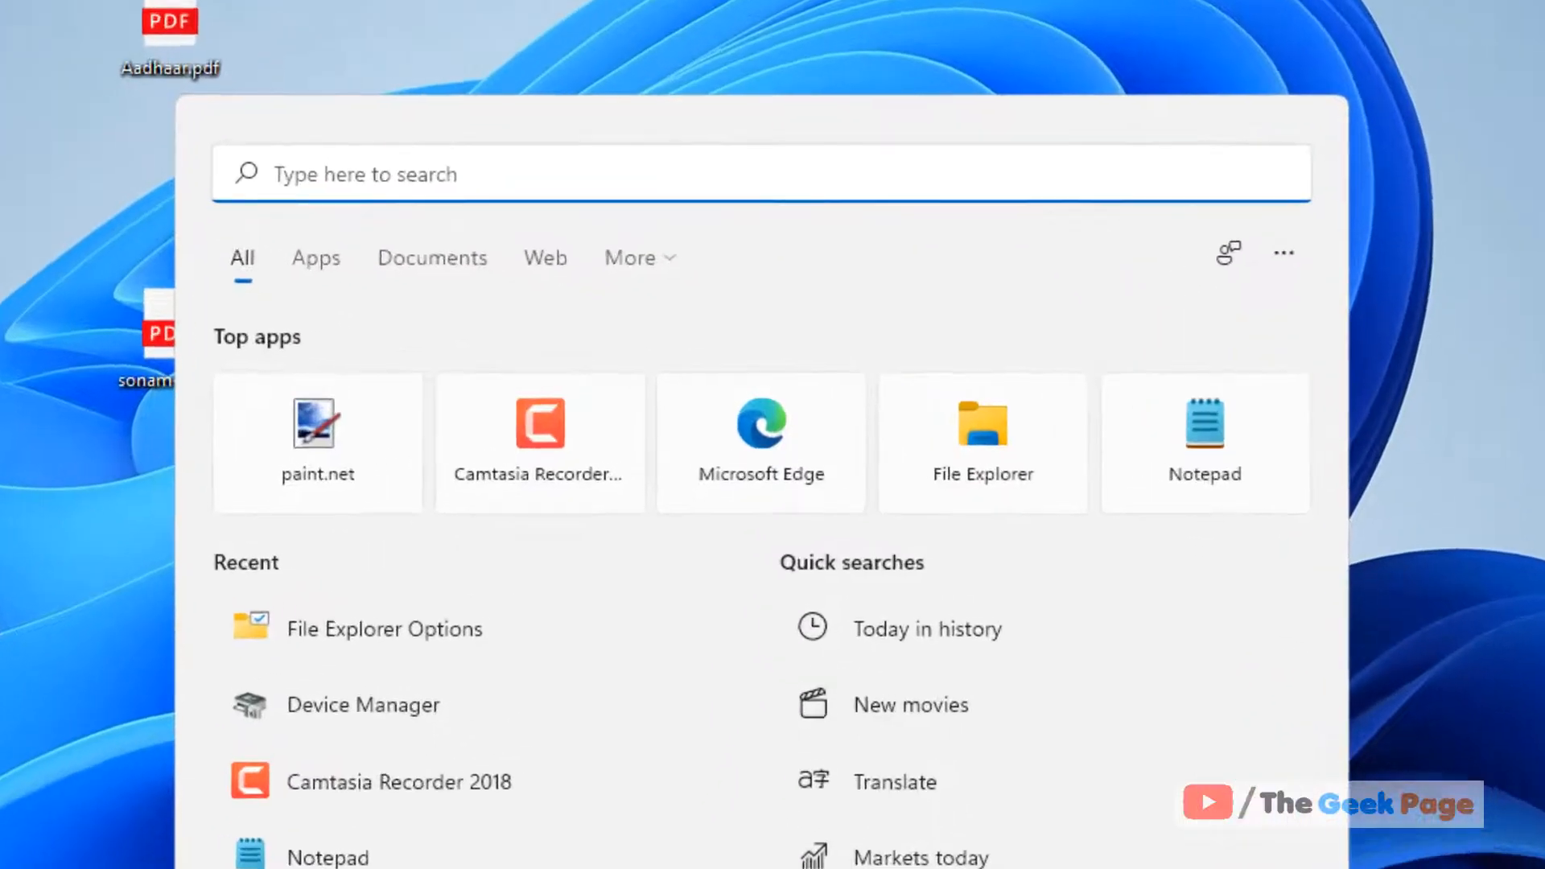
text(device manager)
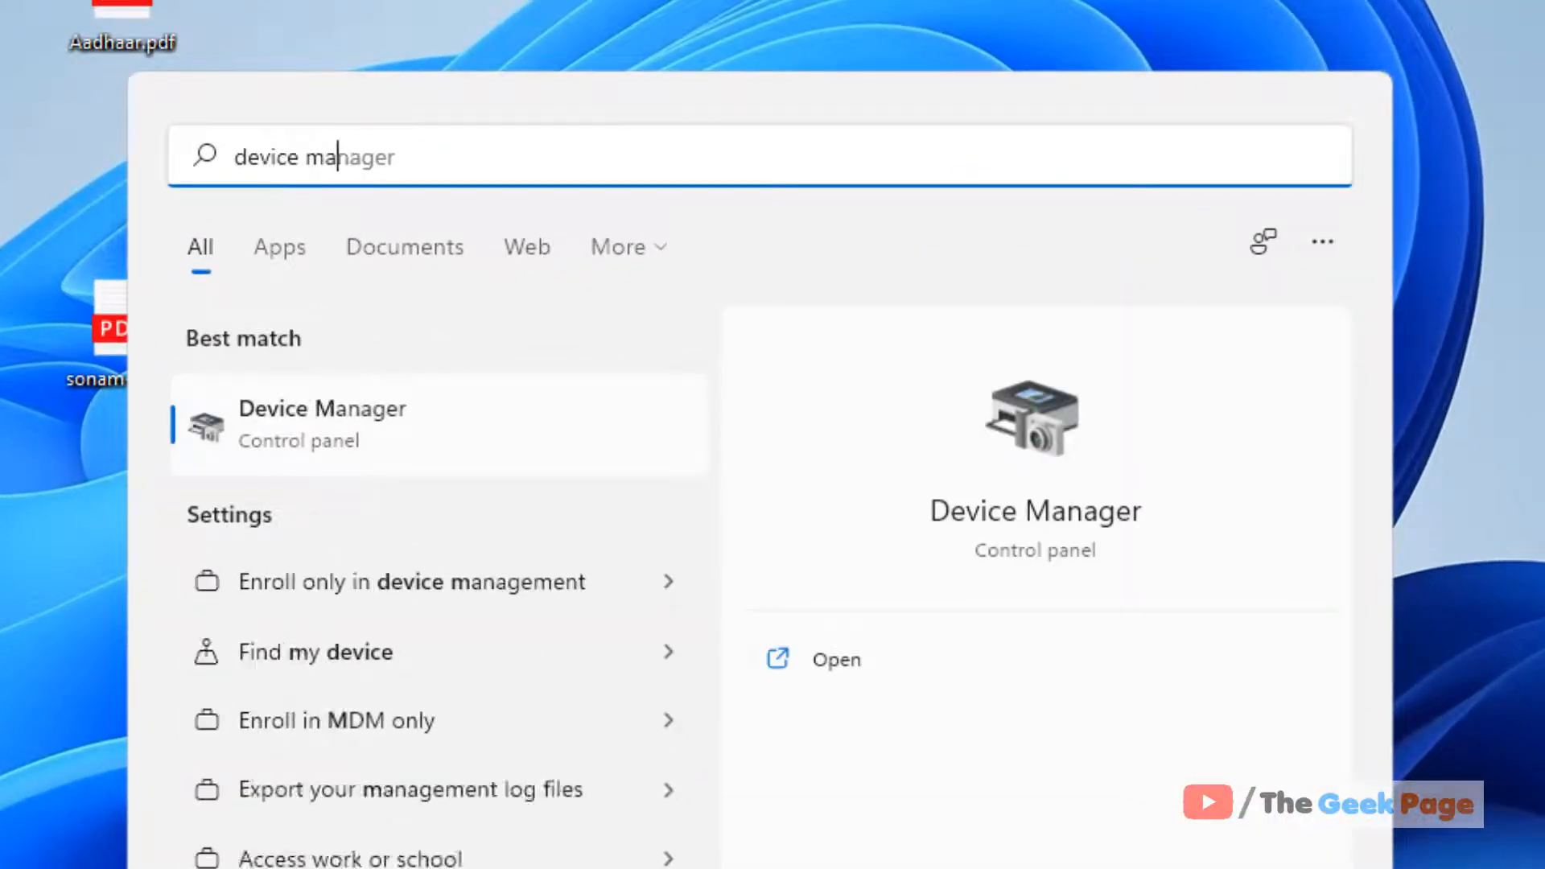
text(r)
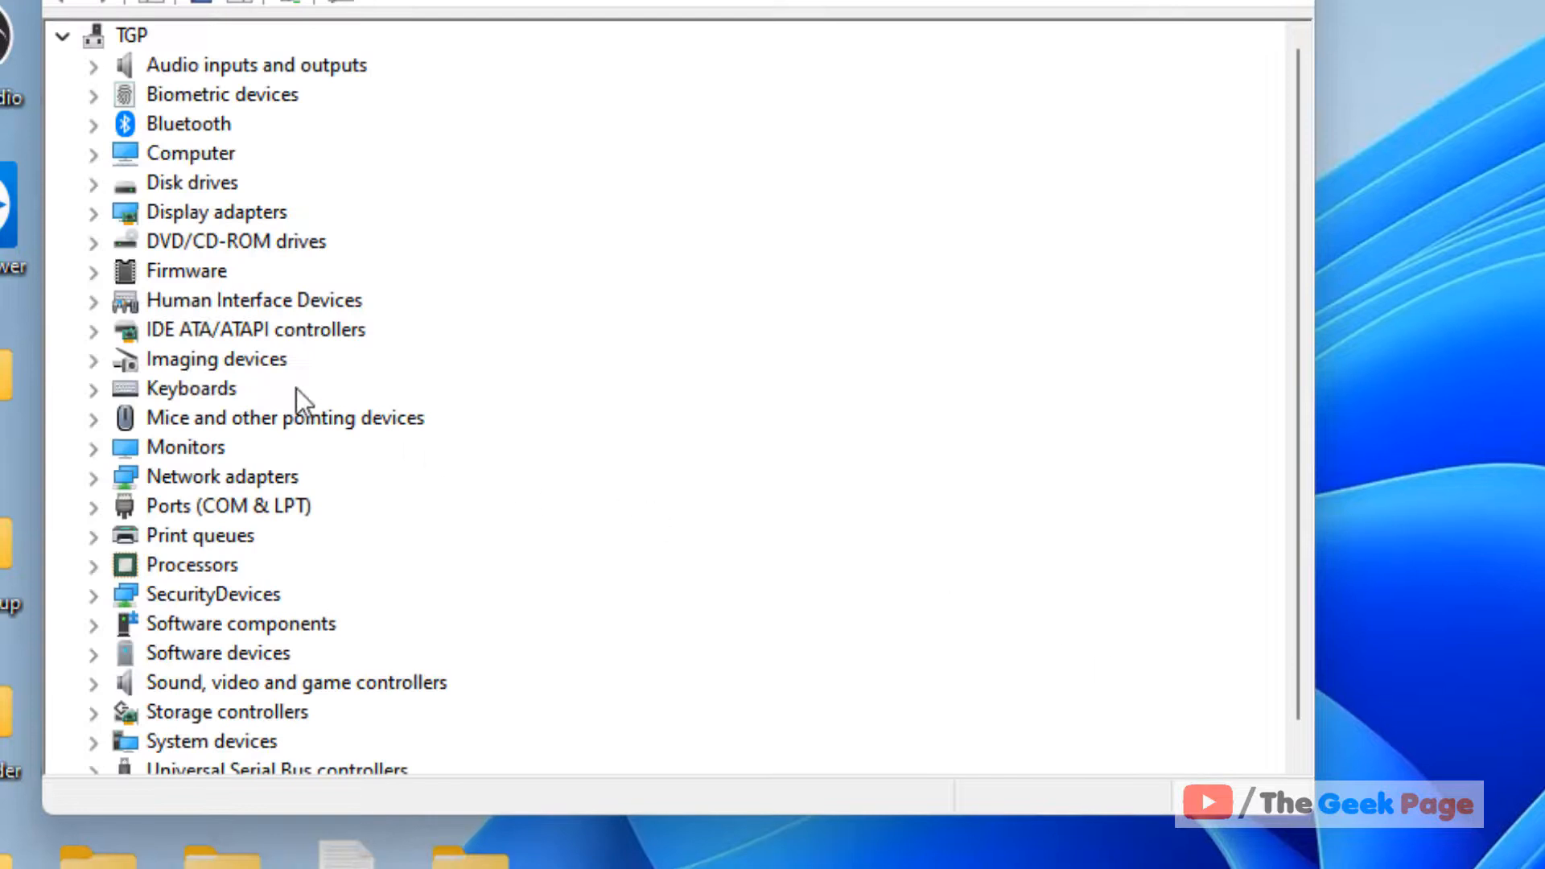
mouse_move(301, 436)
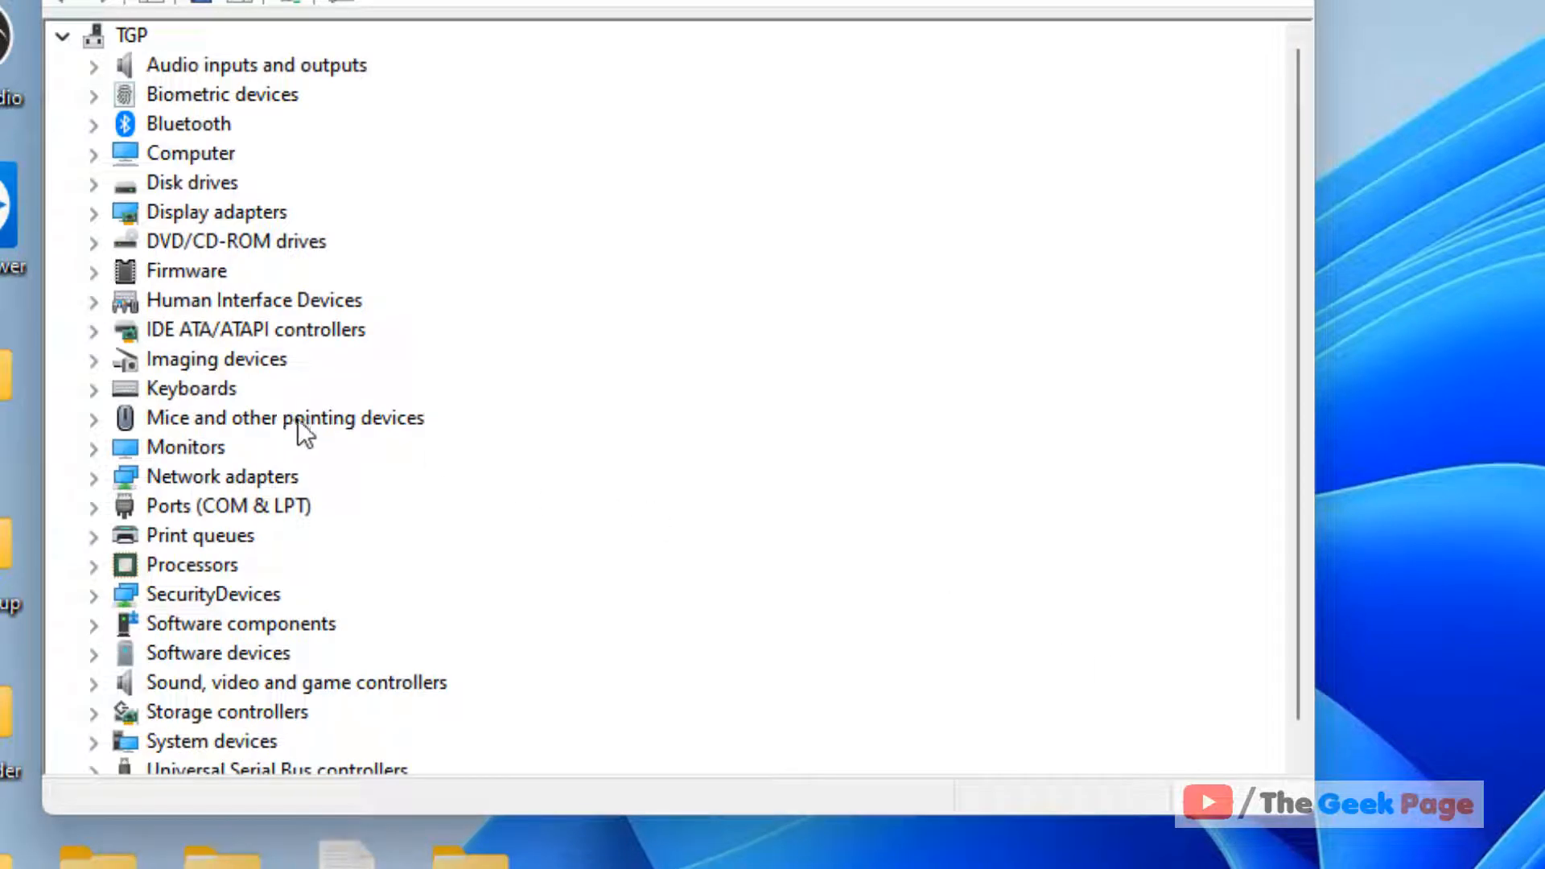
Expand Mice and other pointing devices and choose Uninstall device for HID-compliant mouse
click(91, 417)
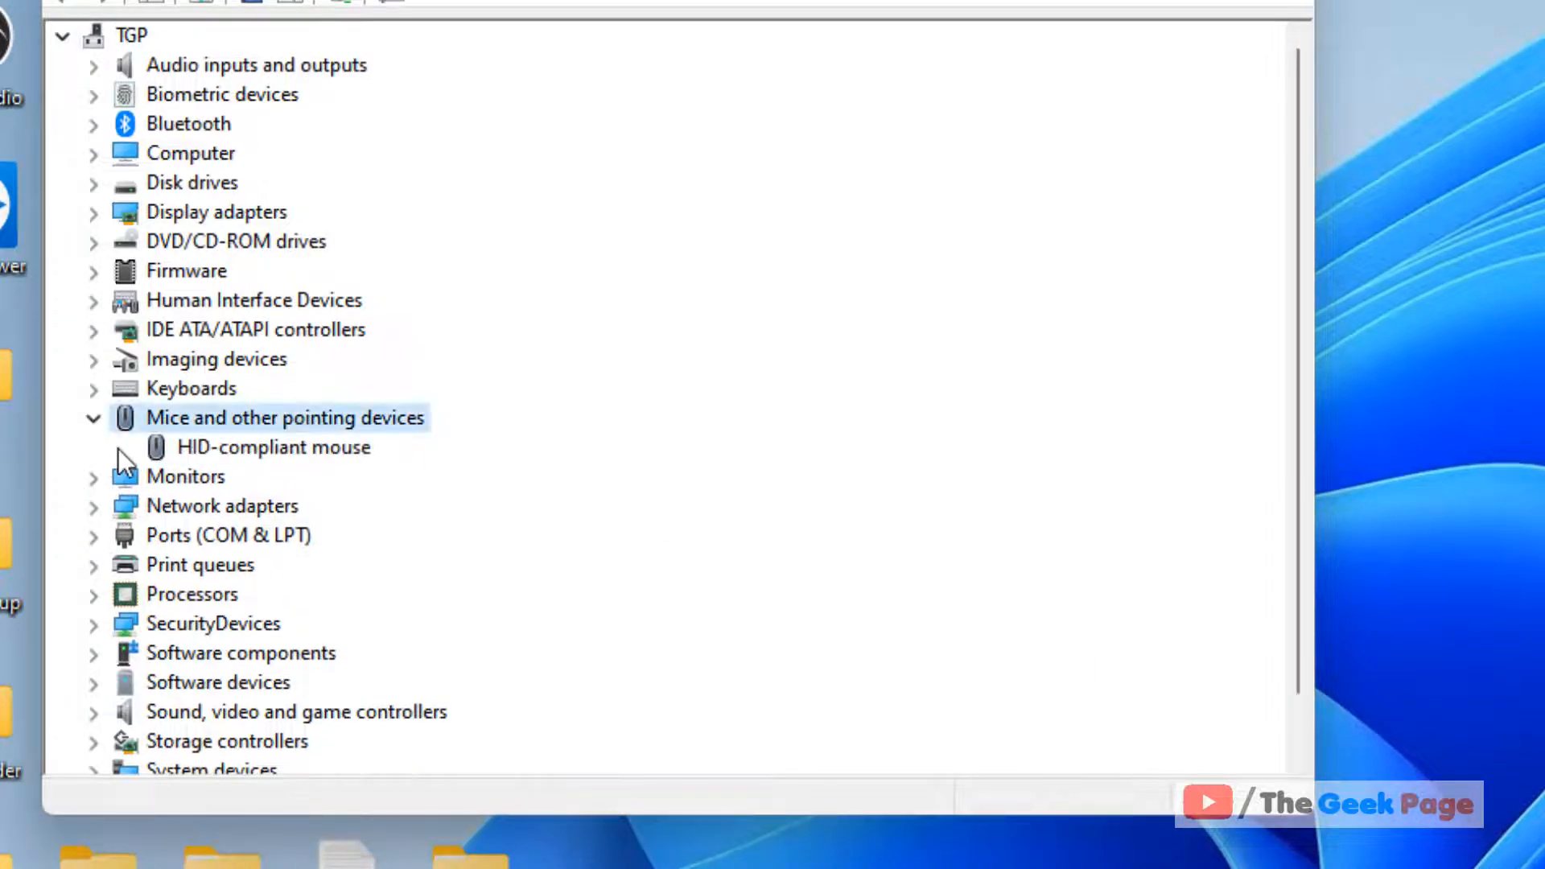
mouse_move(330, 460)
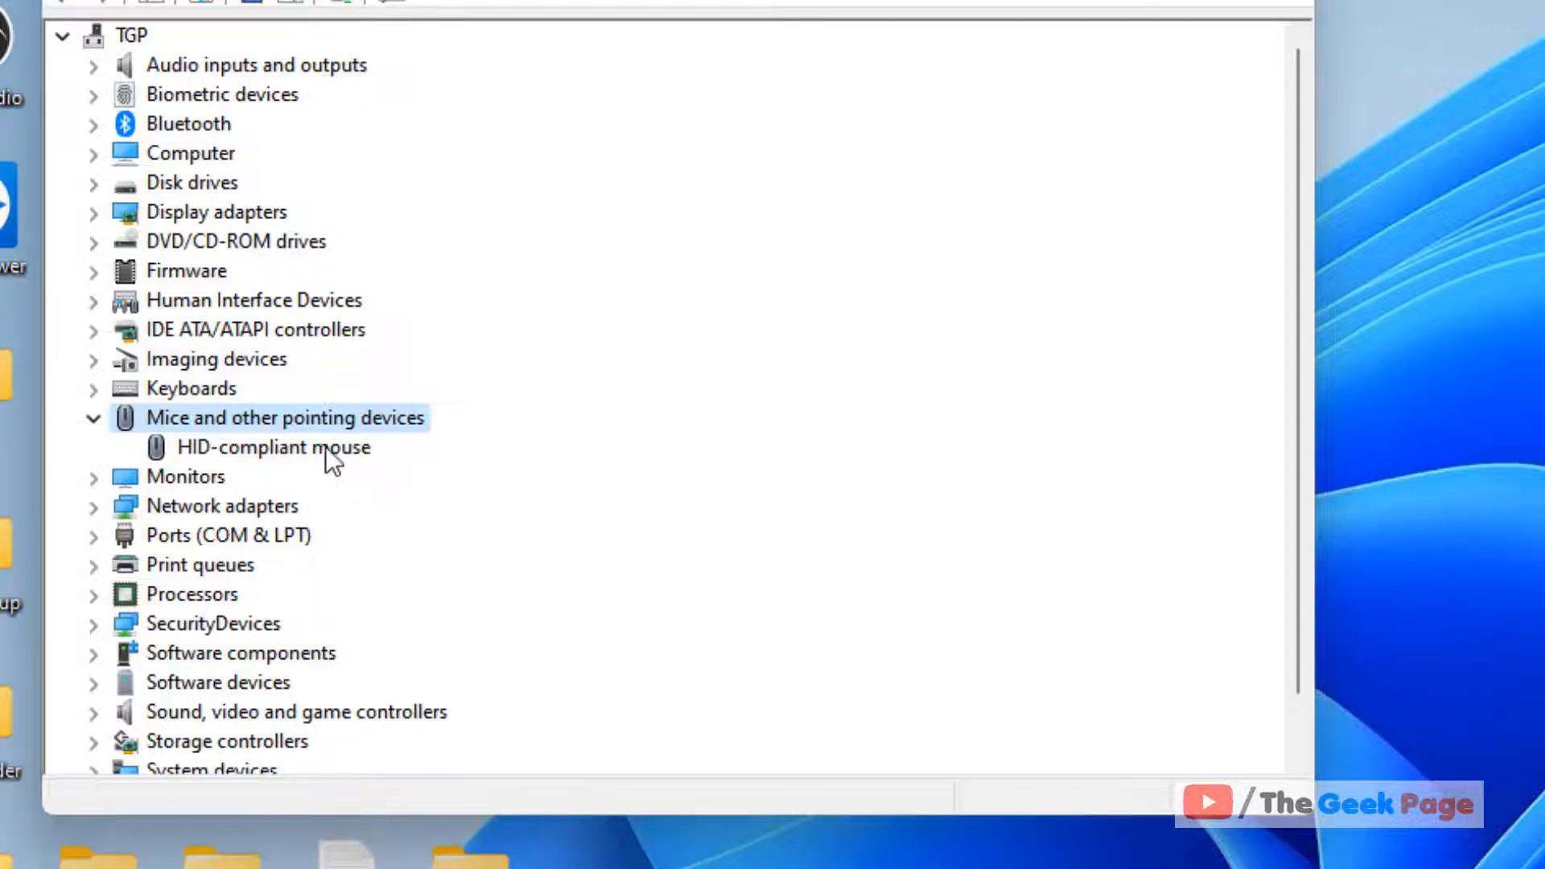
right_click(274, 446)
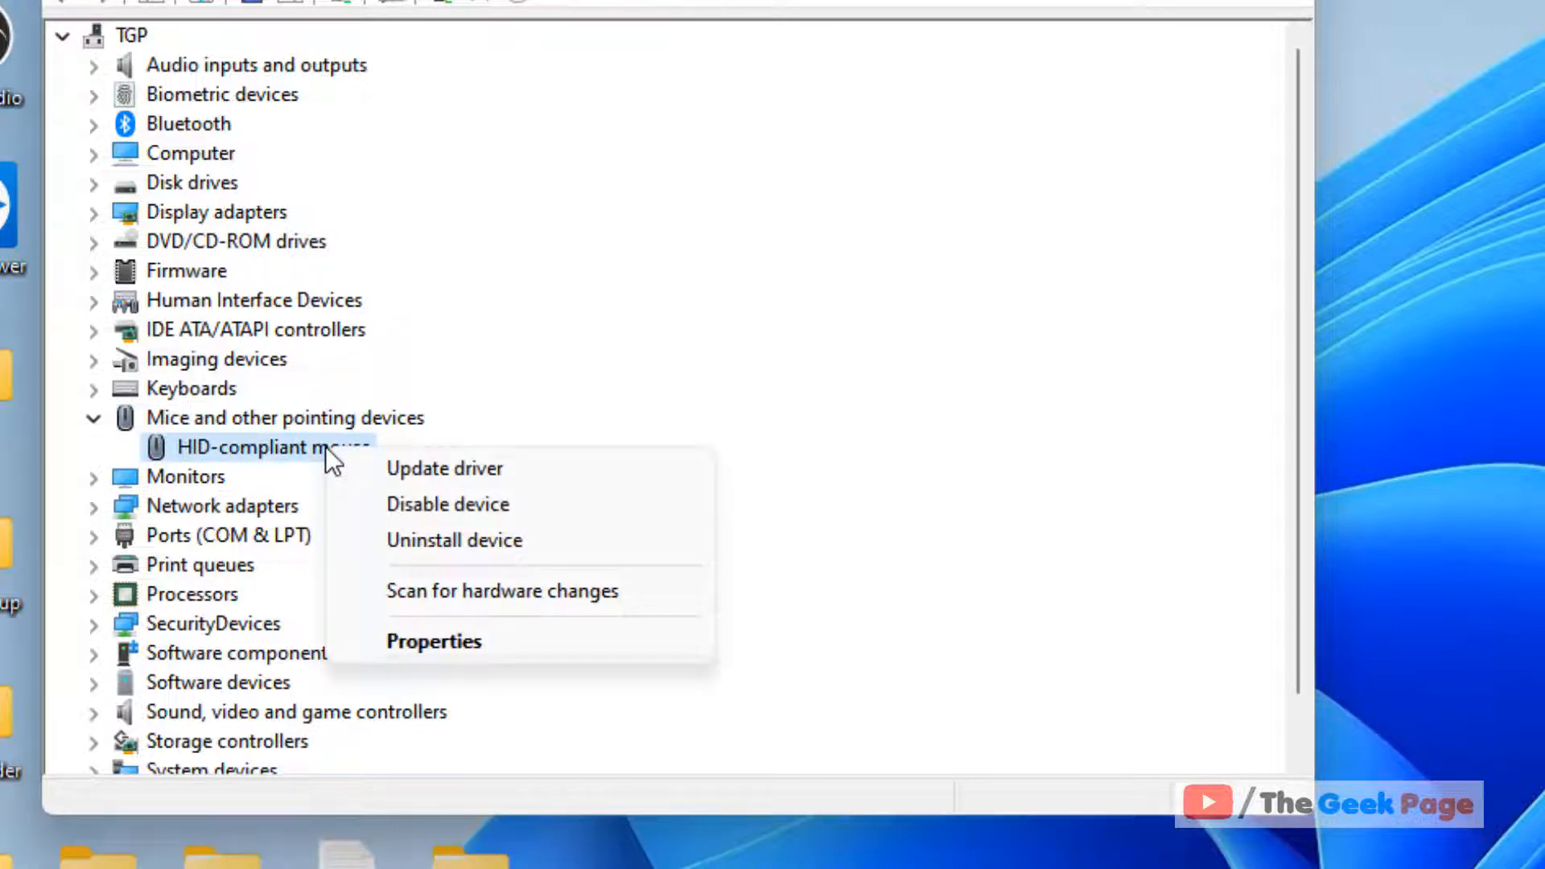
mouse_move(483, 540)
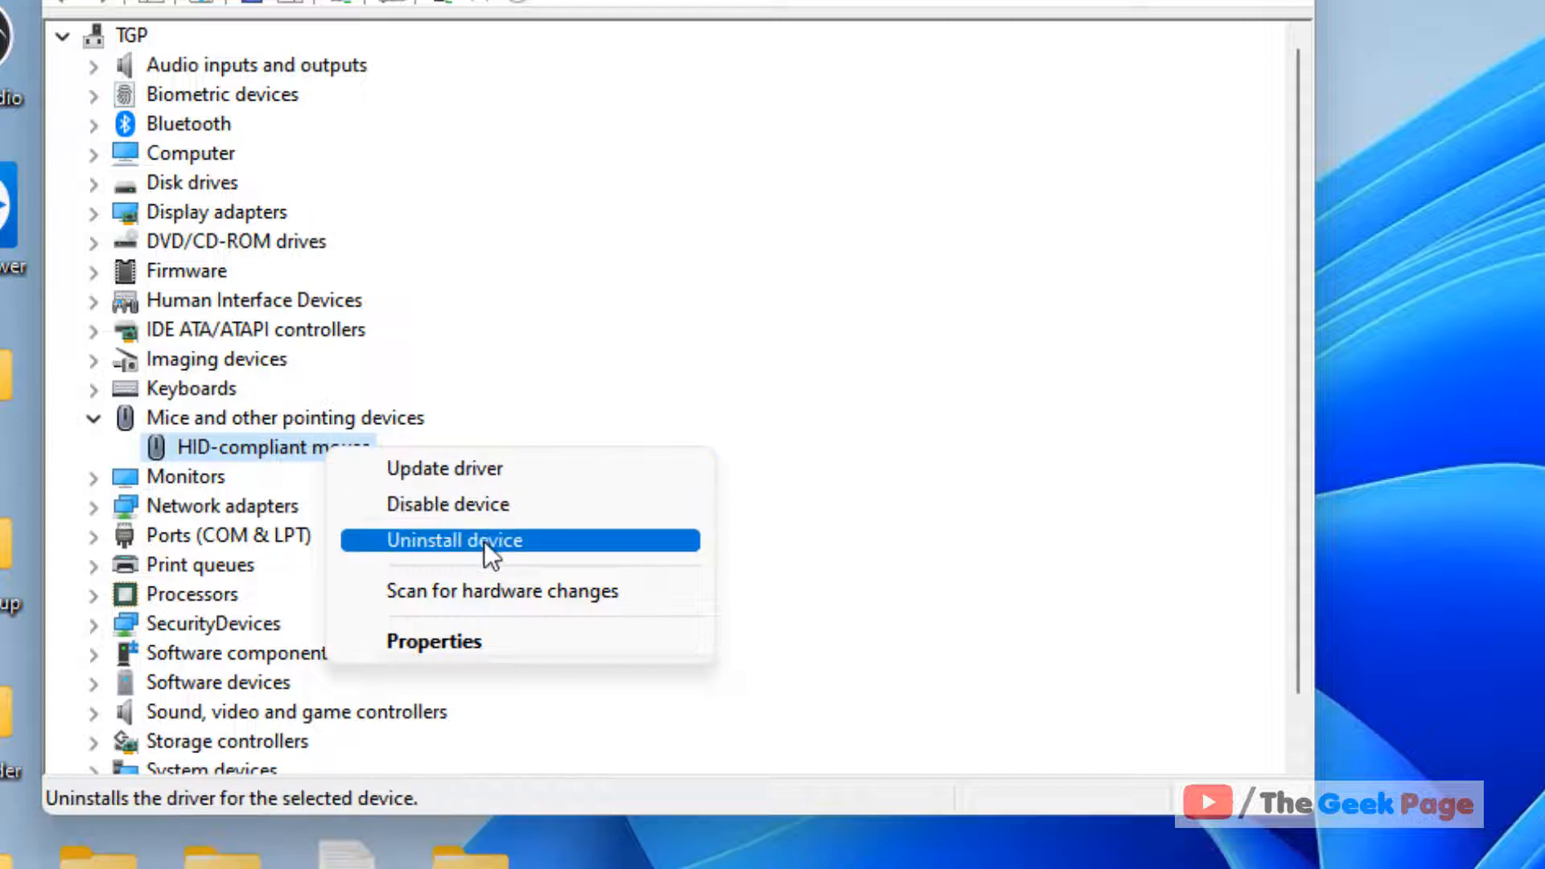
mouse_move(547, 571)
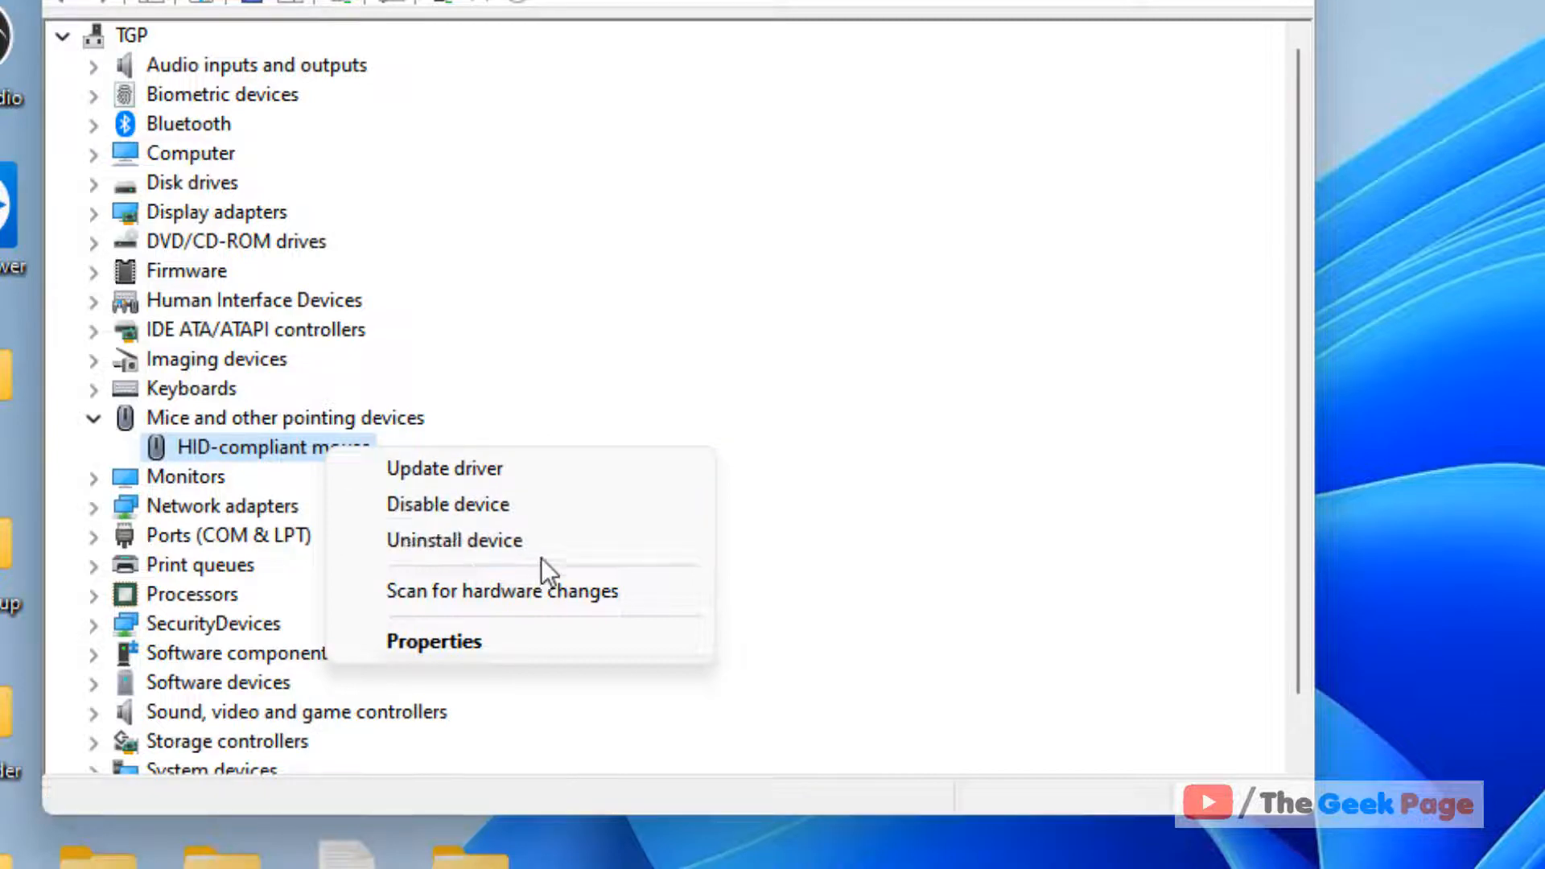
click(453, 541)
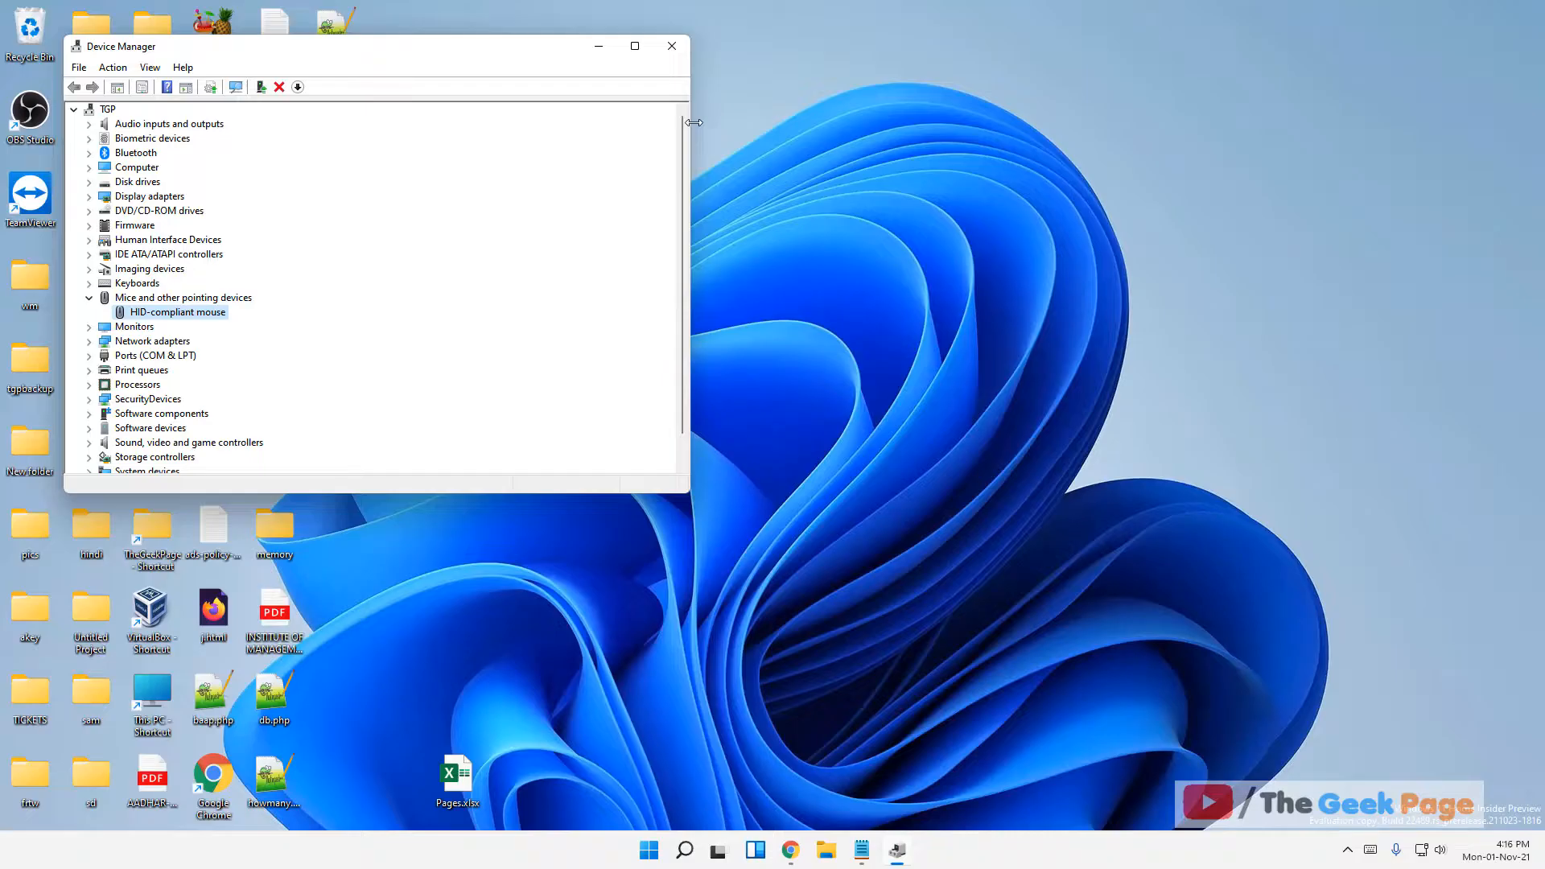
mouse_move(756, 227)
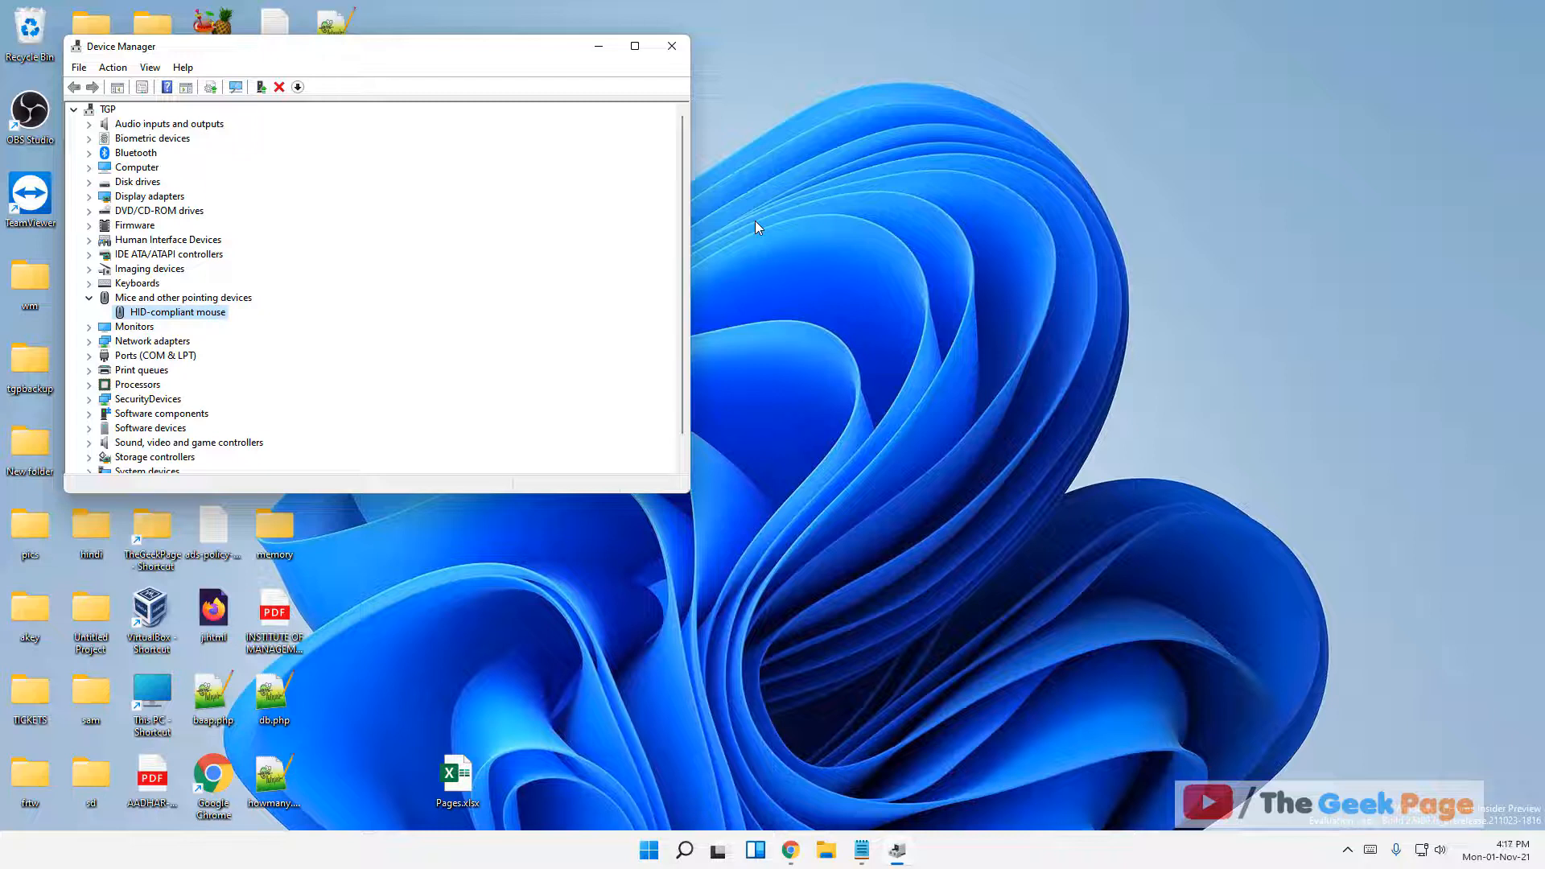
Close open programs one after another with Alt+F4 toward the shutdown dialog
key(alt+F4)
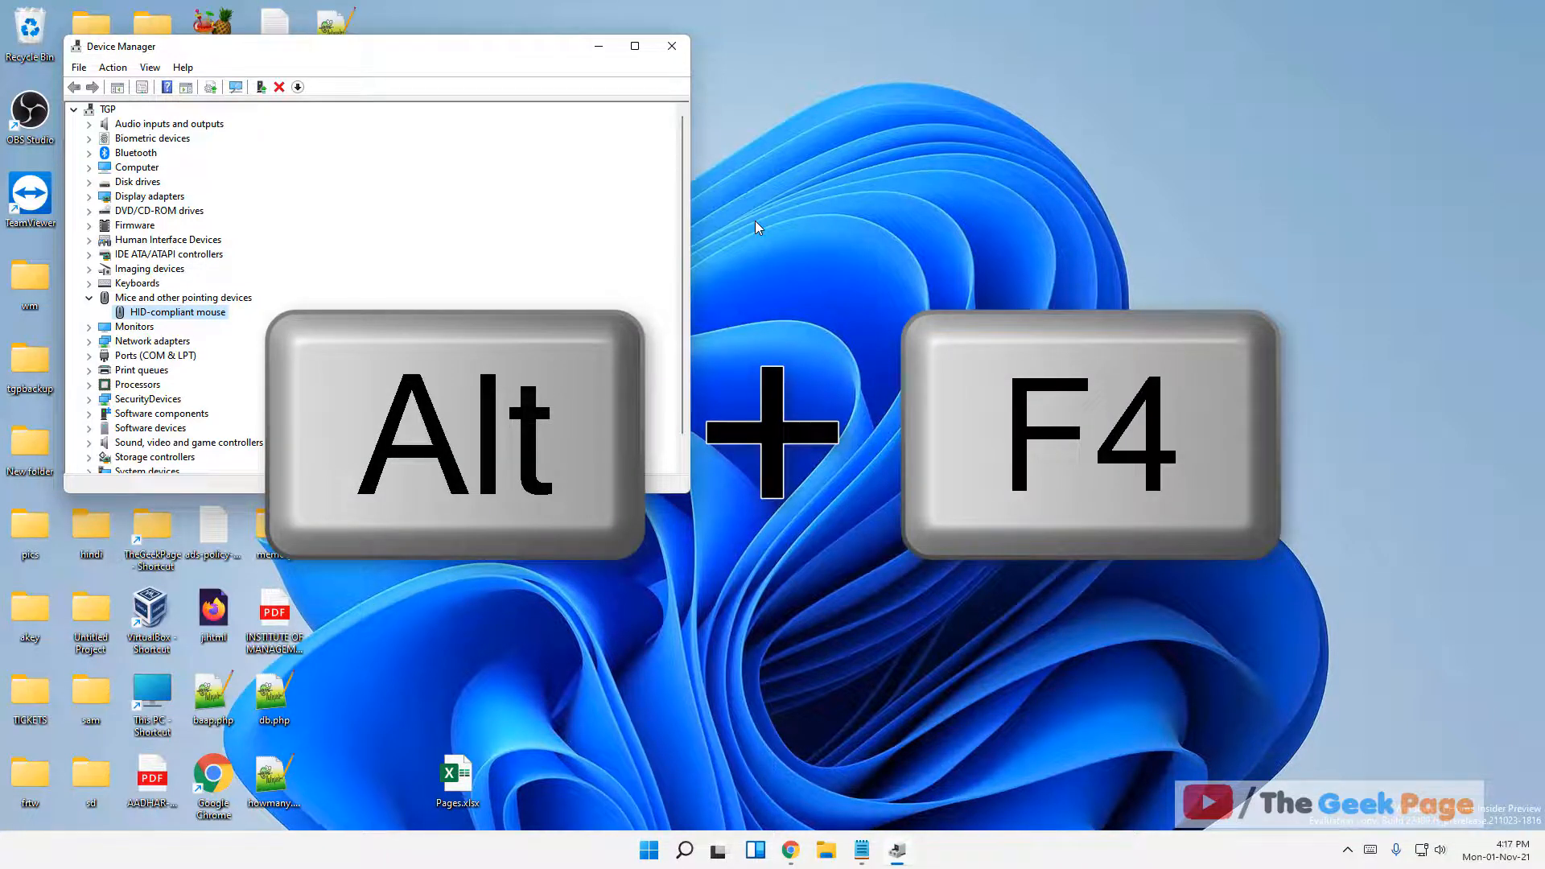
key(Alt+F4)
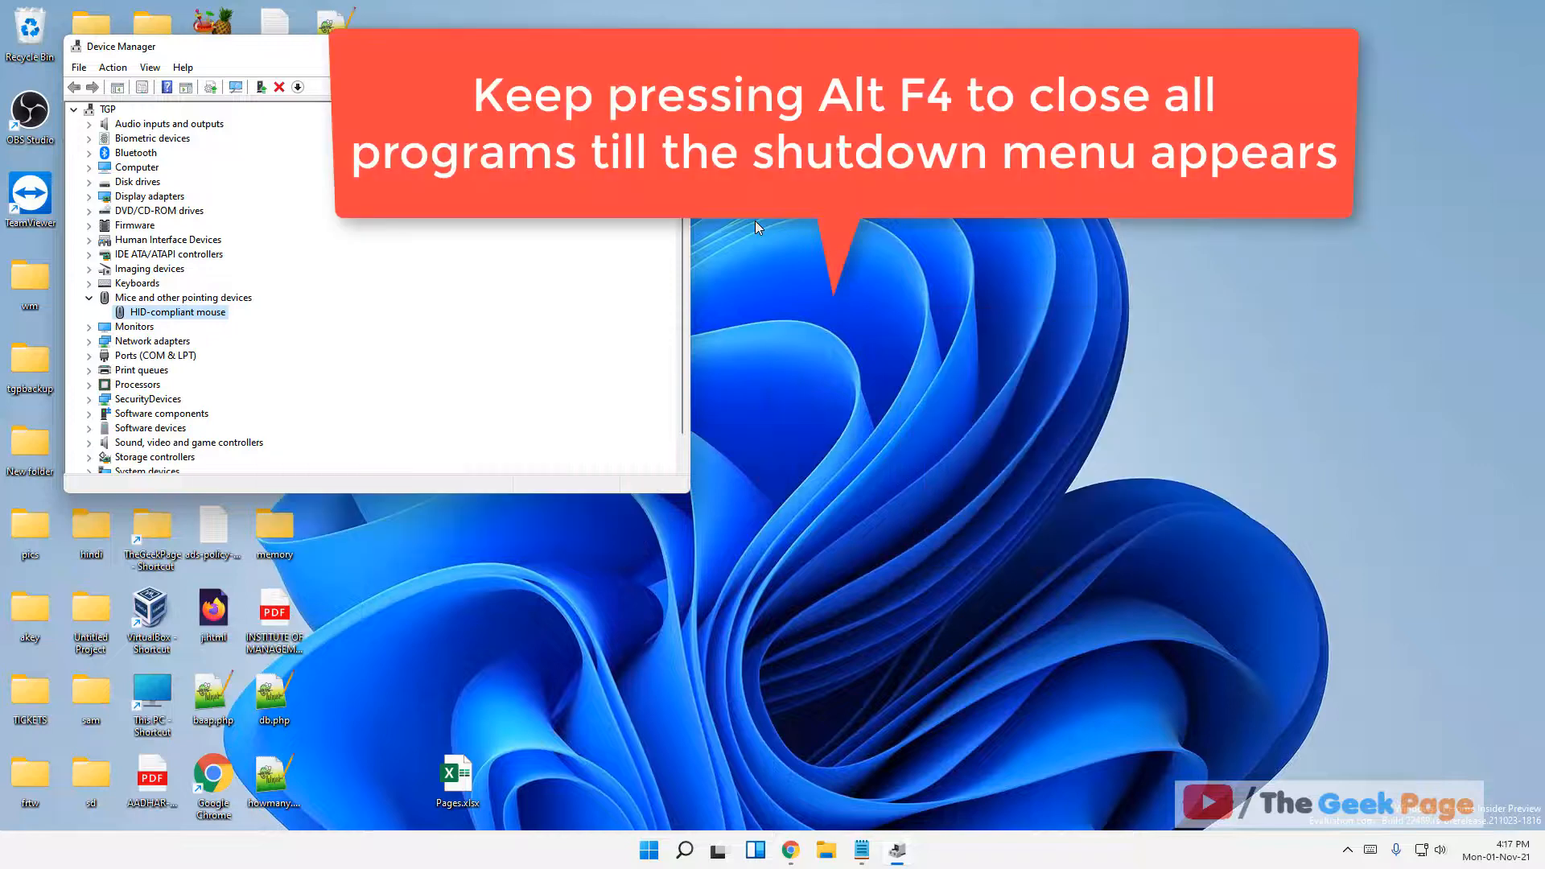